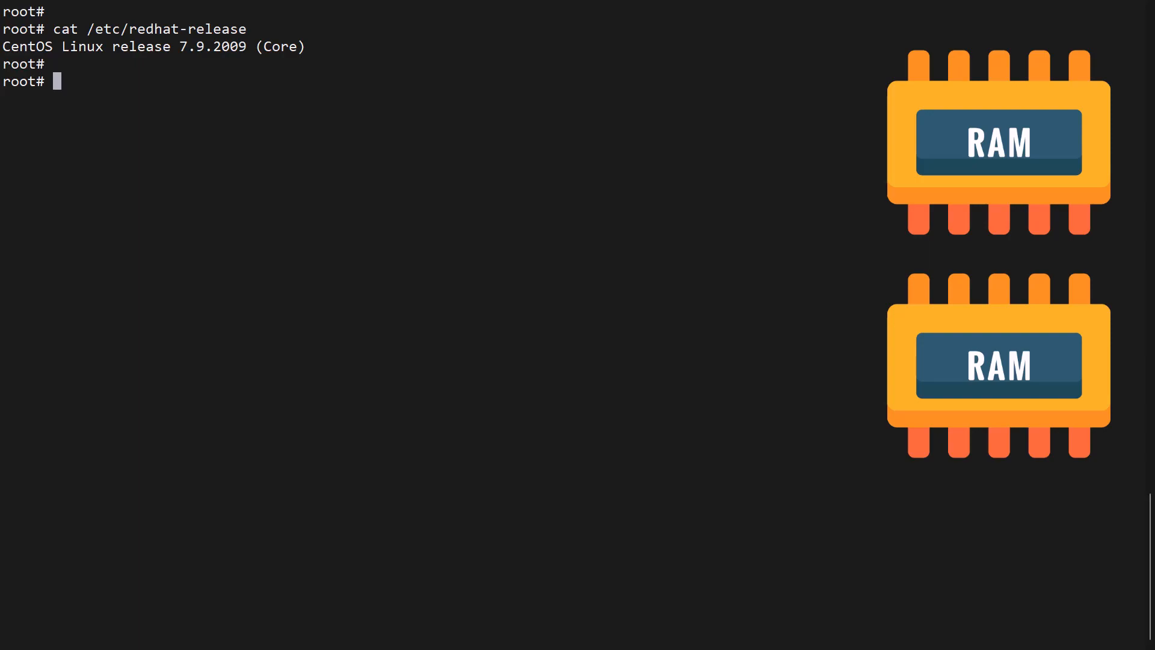
mouse_move(788, 386)
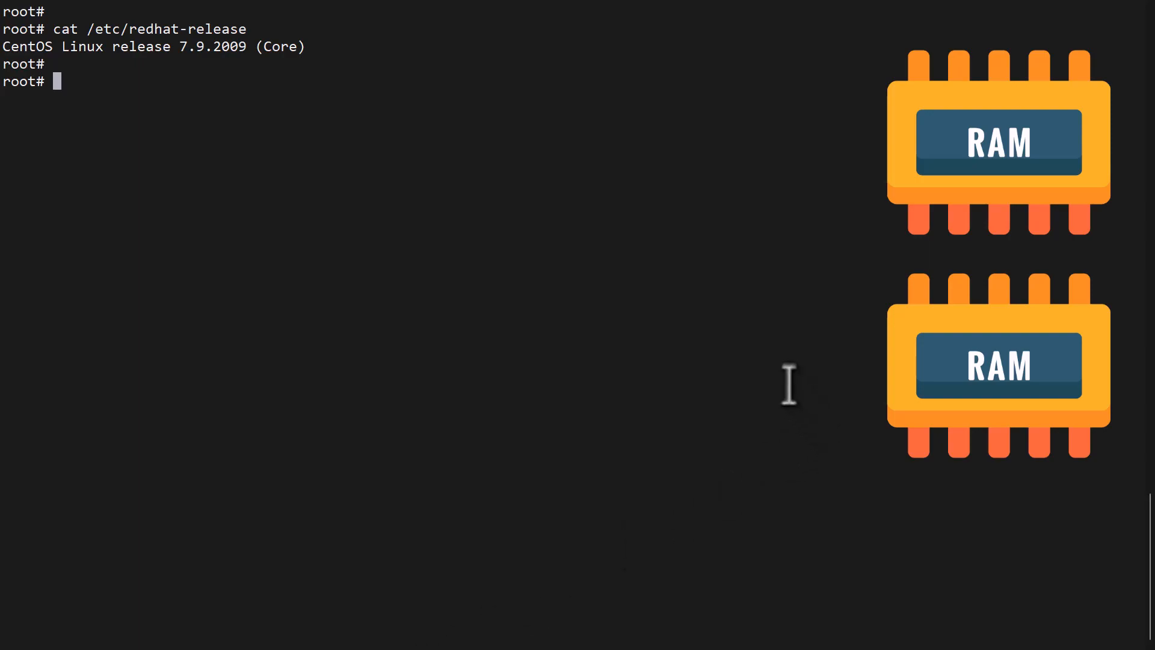
- Run free -mh to show 1.8G total RAM, 183M used and 2.0G swap
type("fr")
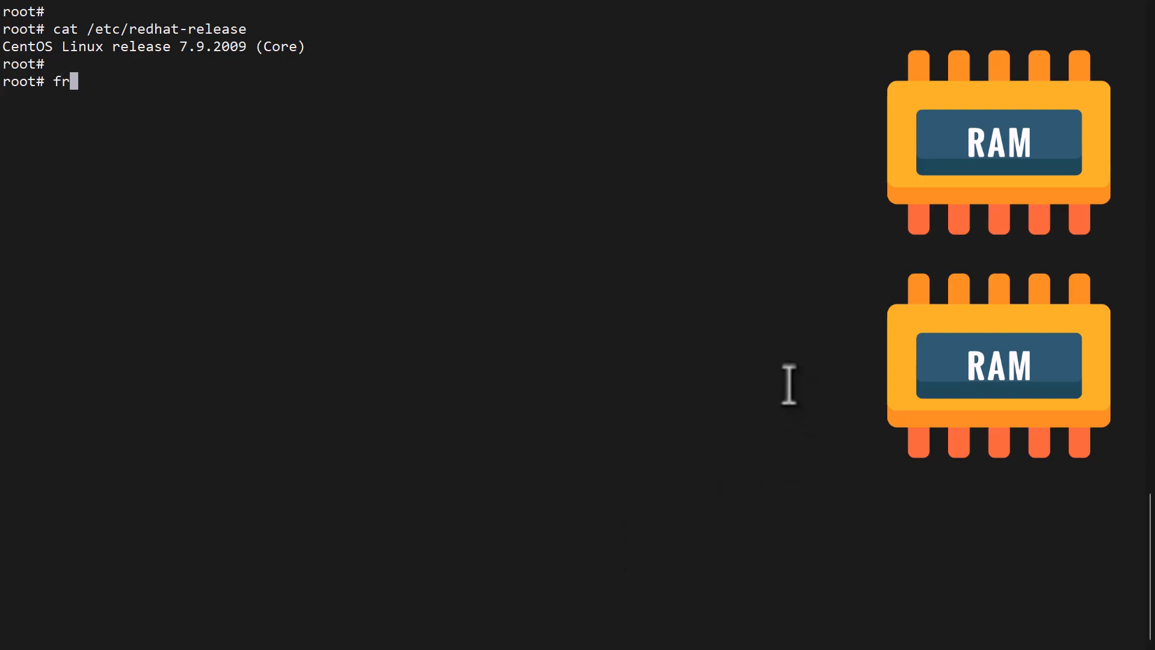
type("ee -m")
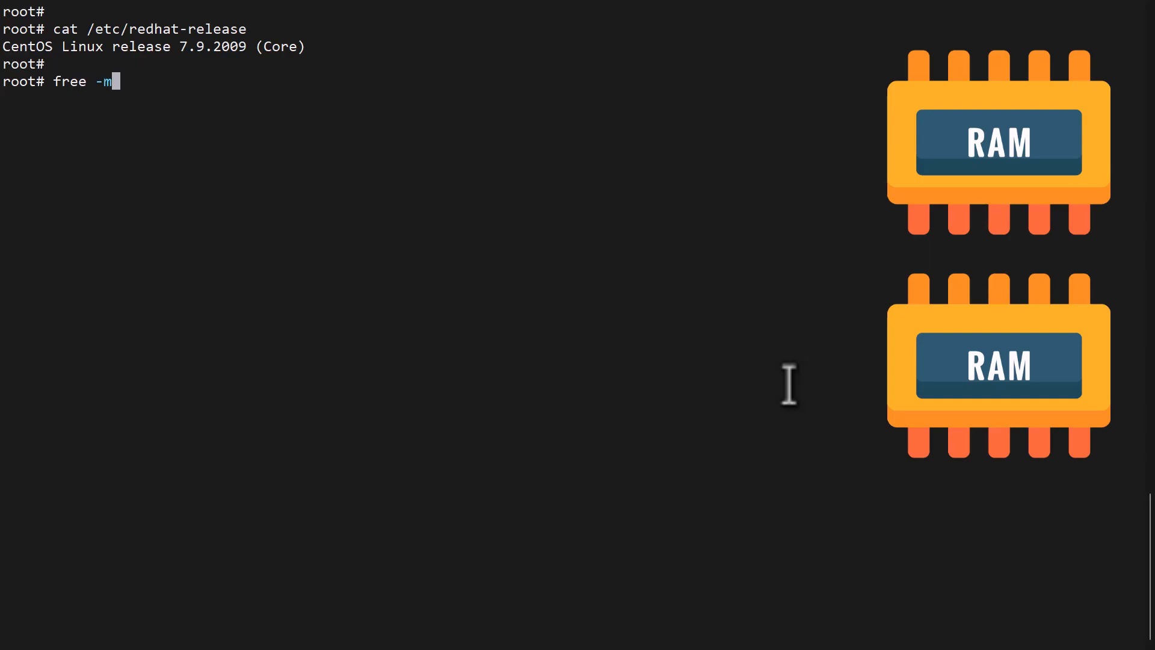
key("Return")
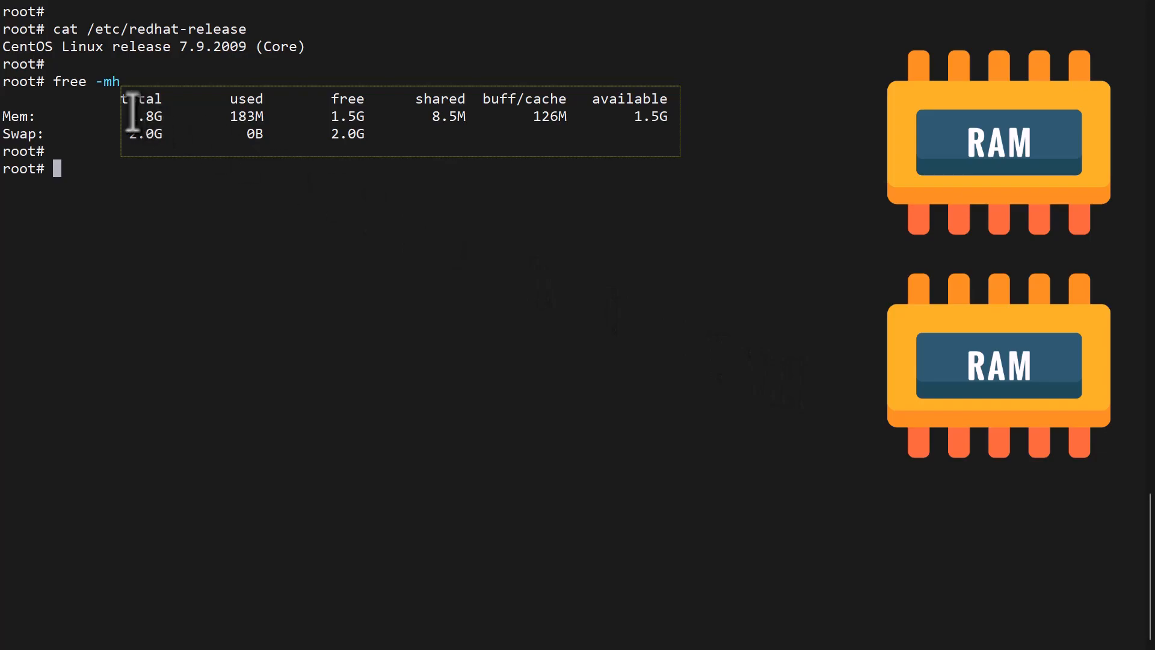
double_click(145, 116)
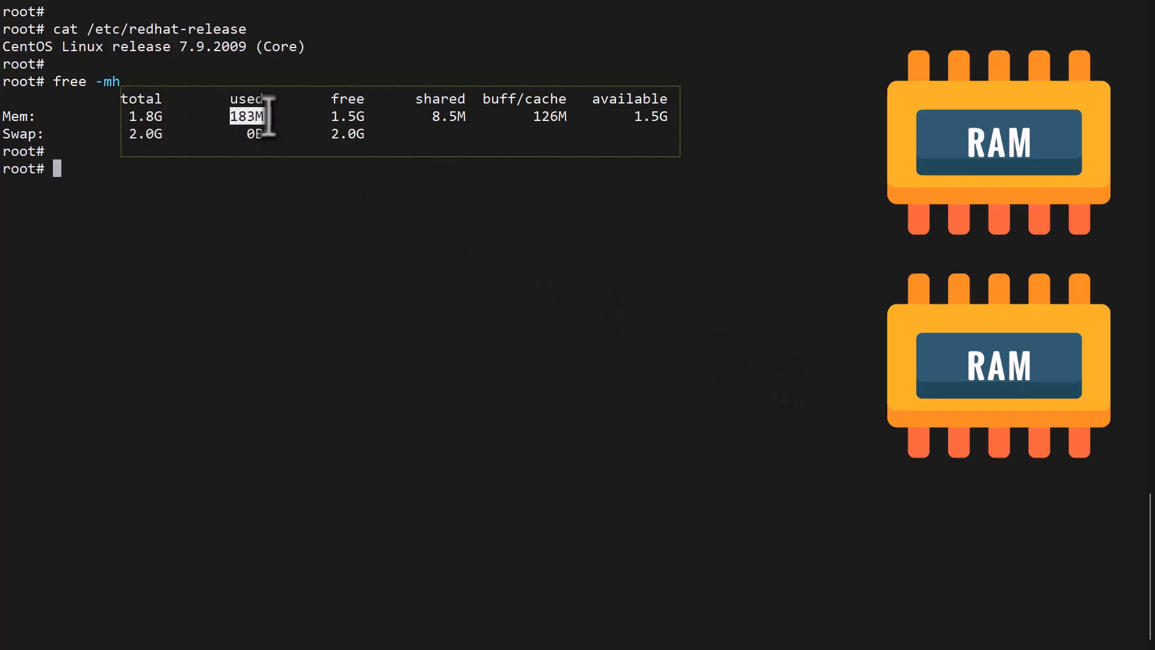
mouse_move(771, 280)
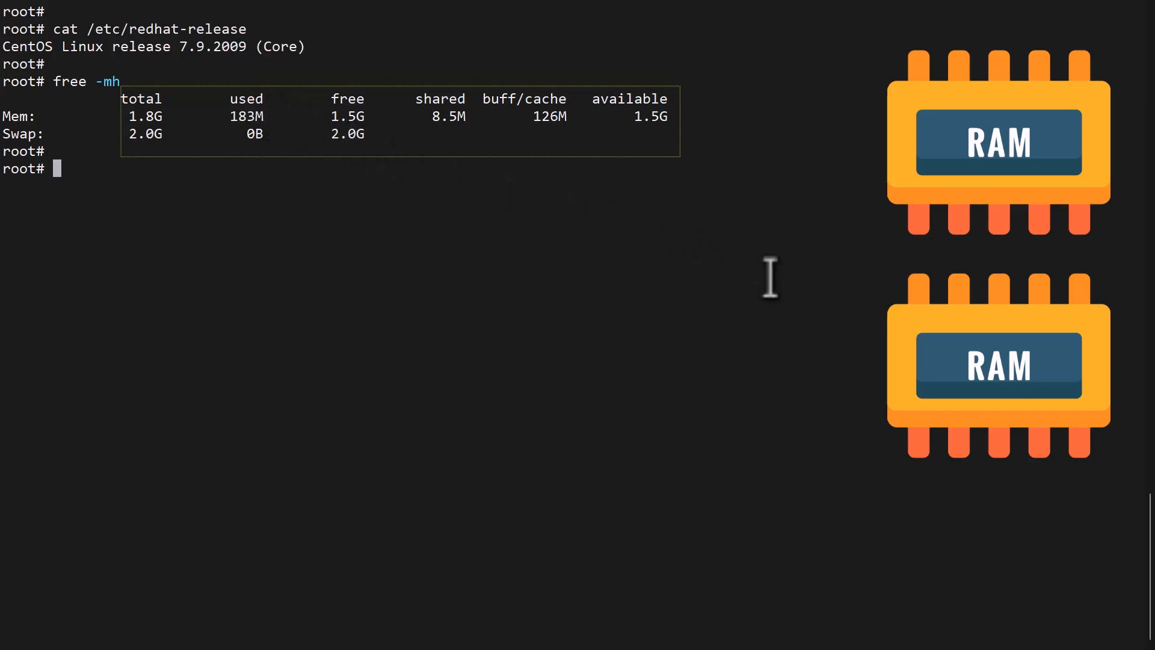
mouse_move(516, 270)
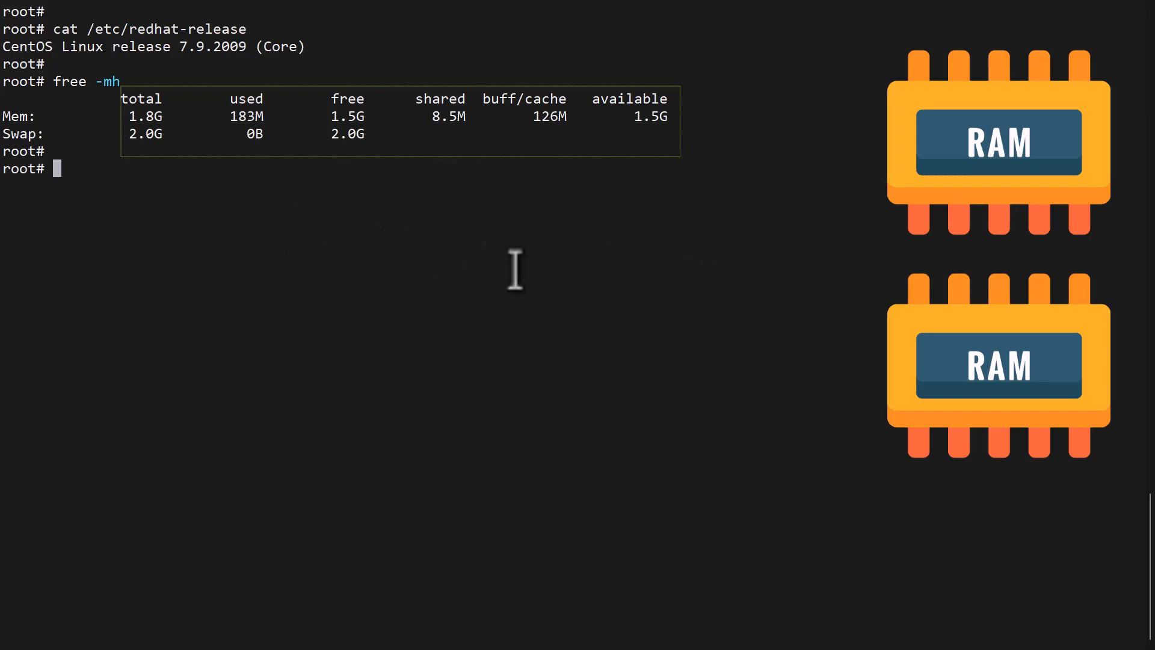
mouse_move(896, 288)
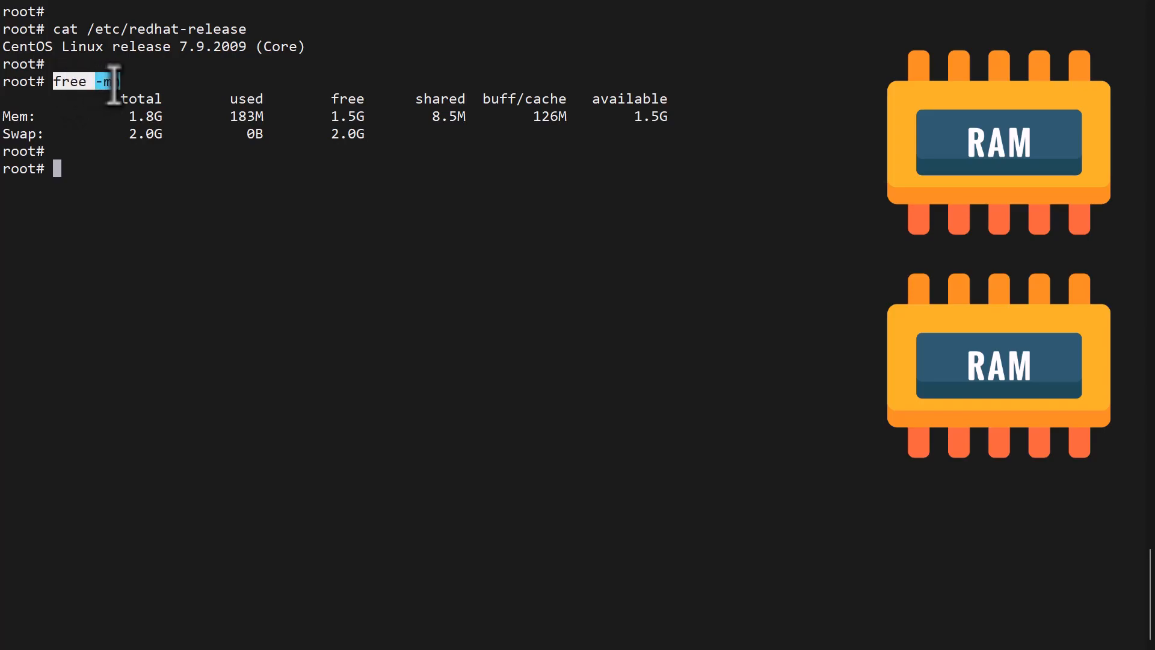
- Run free -mw to list buffers (2) and cache (124) as separate megabyte columns
type("f")
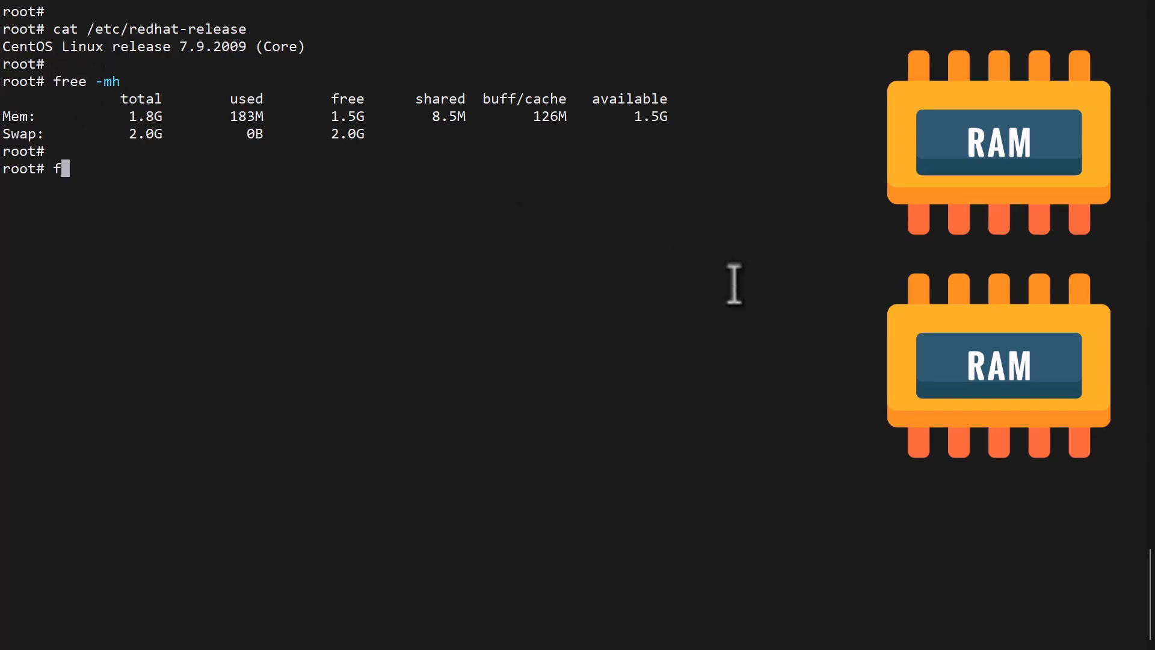
type("ree -m")
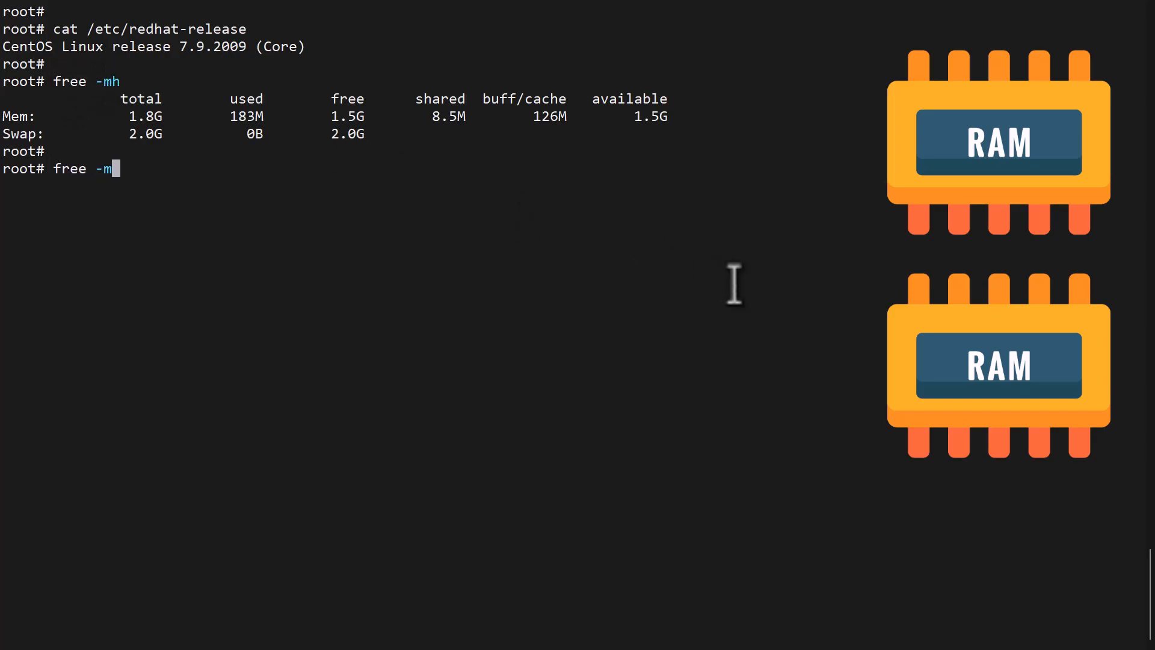
key("Return")
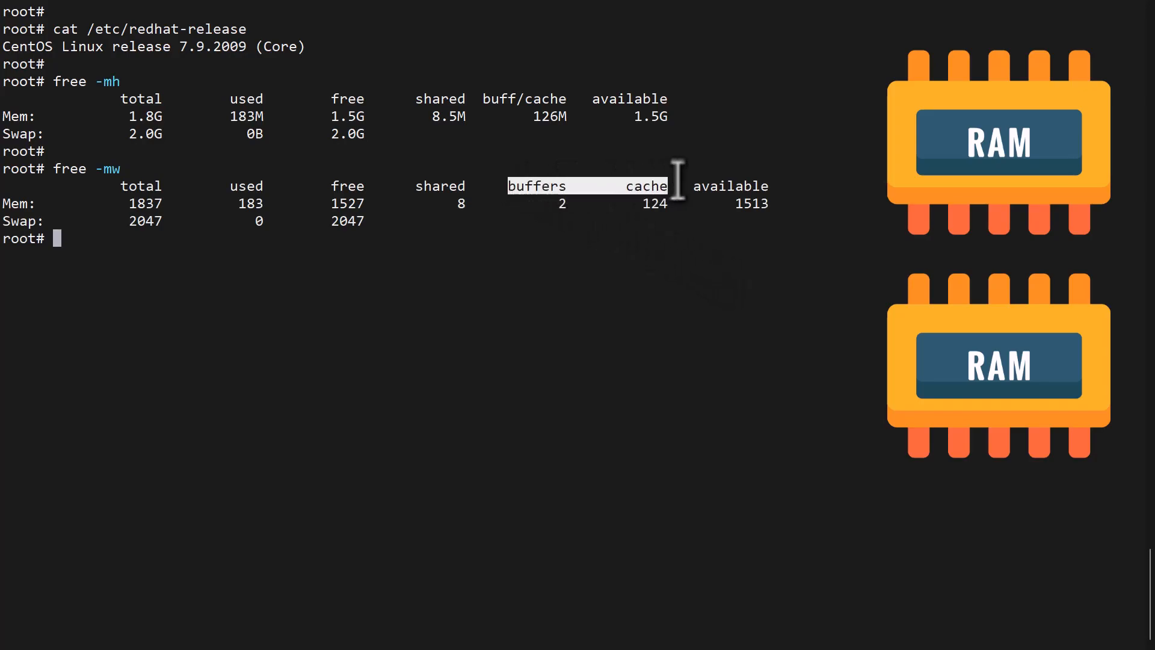
mouse_move(615, 292)
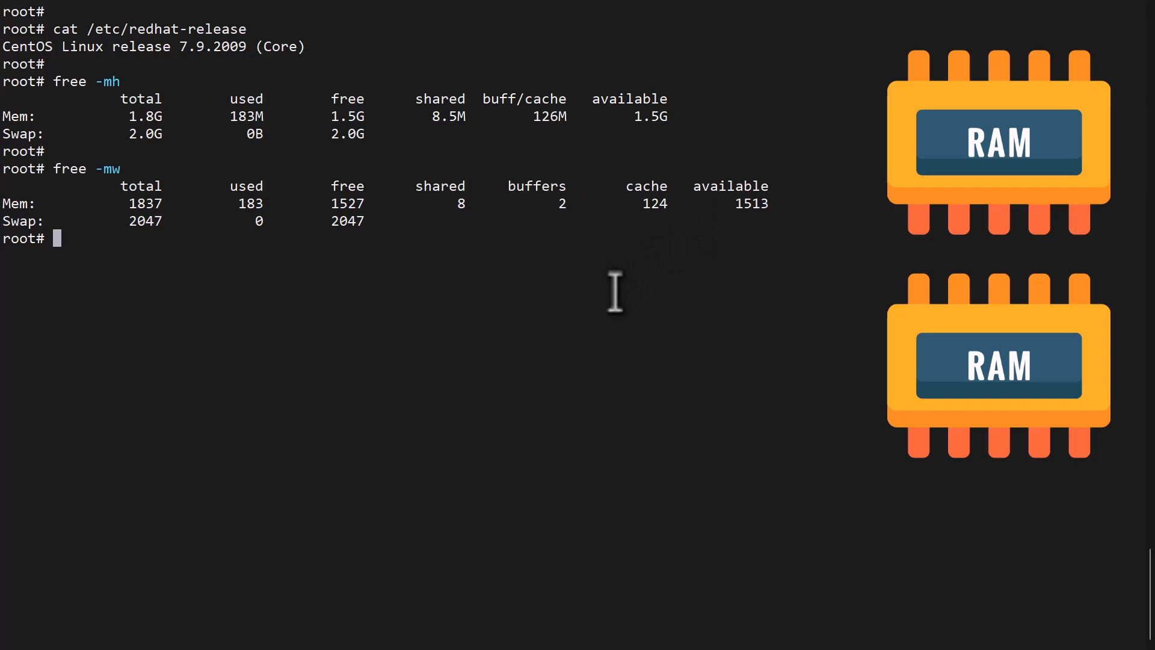
type("bc -l")
type("scale=2")
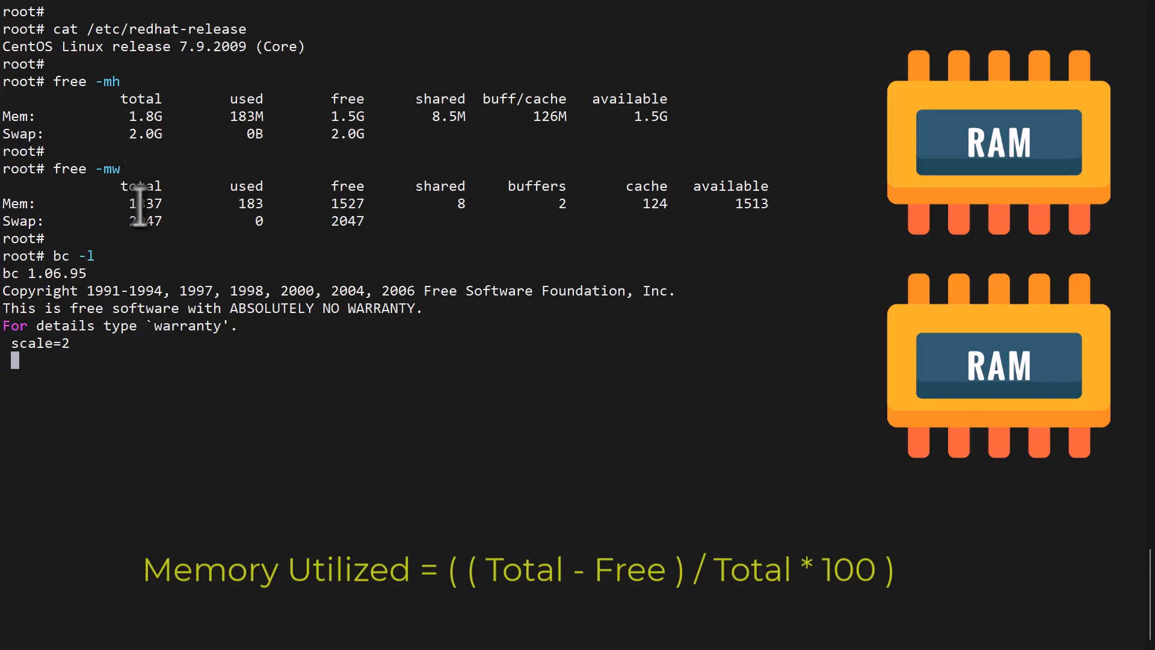
double_click(141, 204)
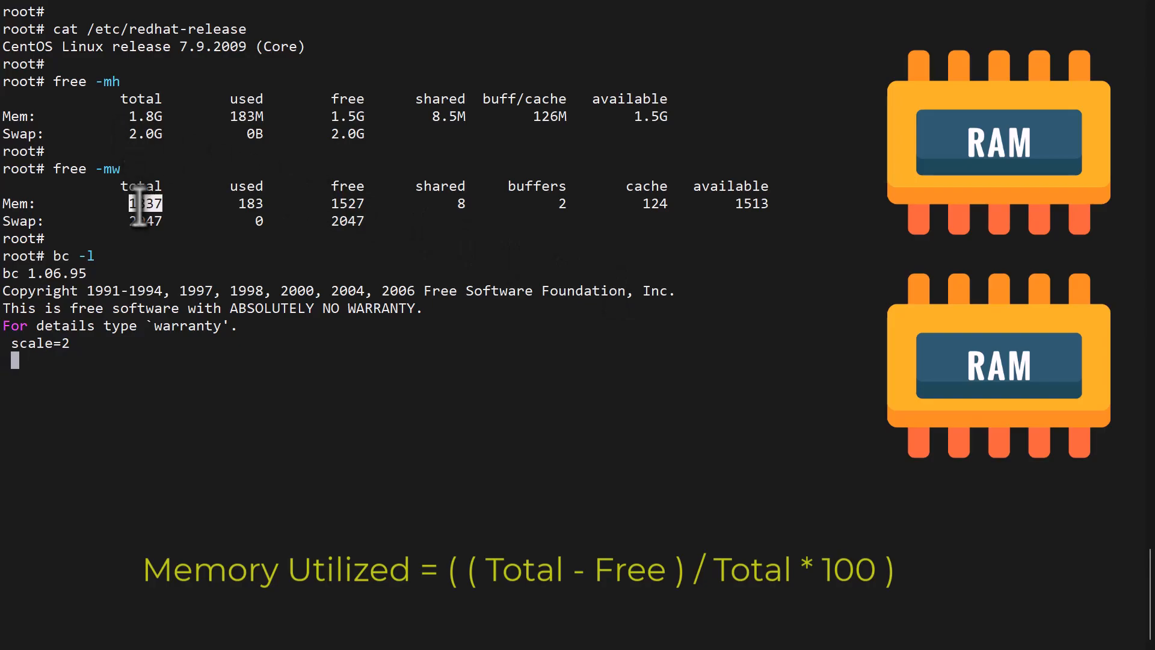
type("1837")
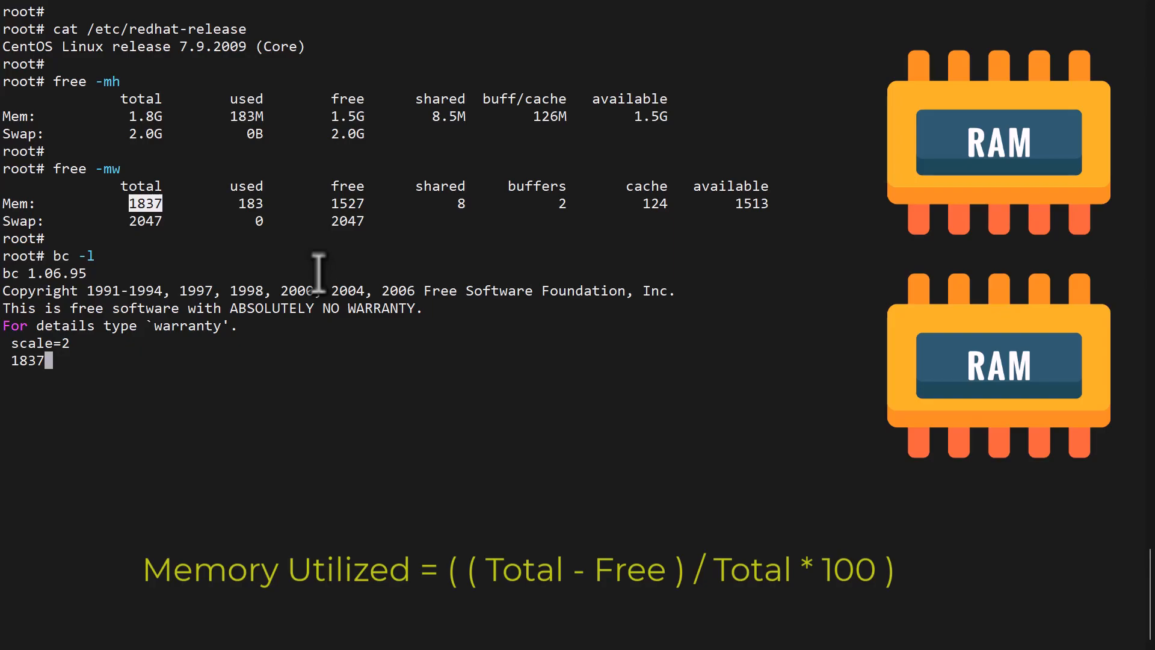
type("-")
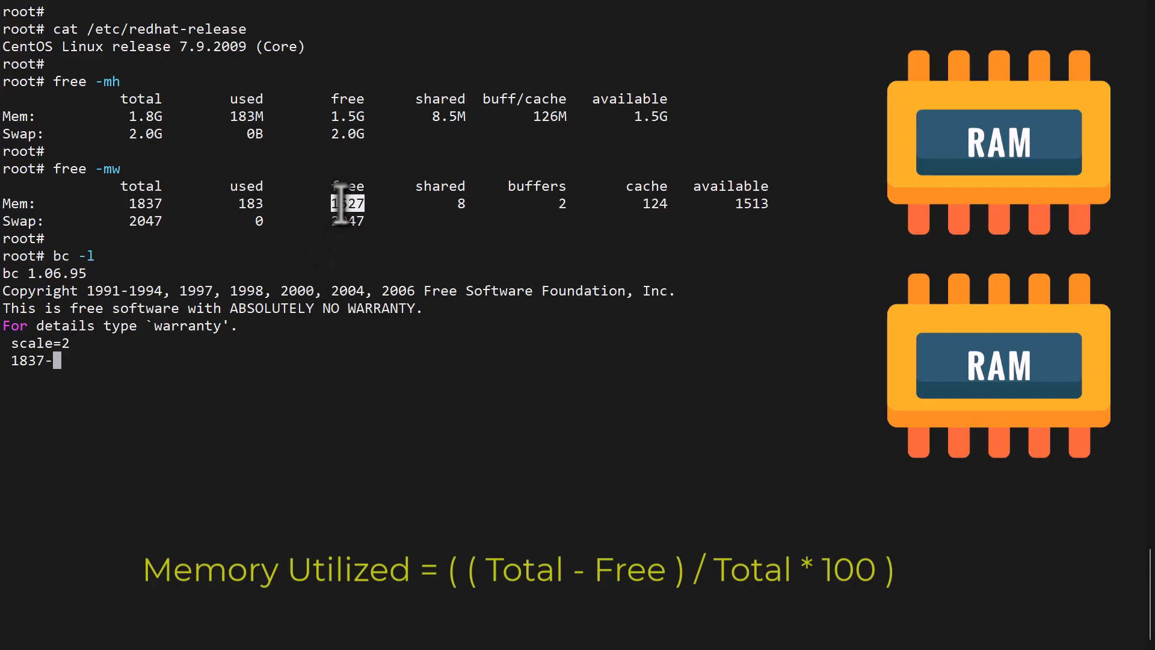
type("1527-")
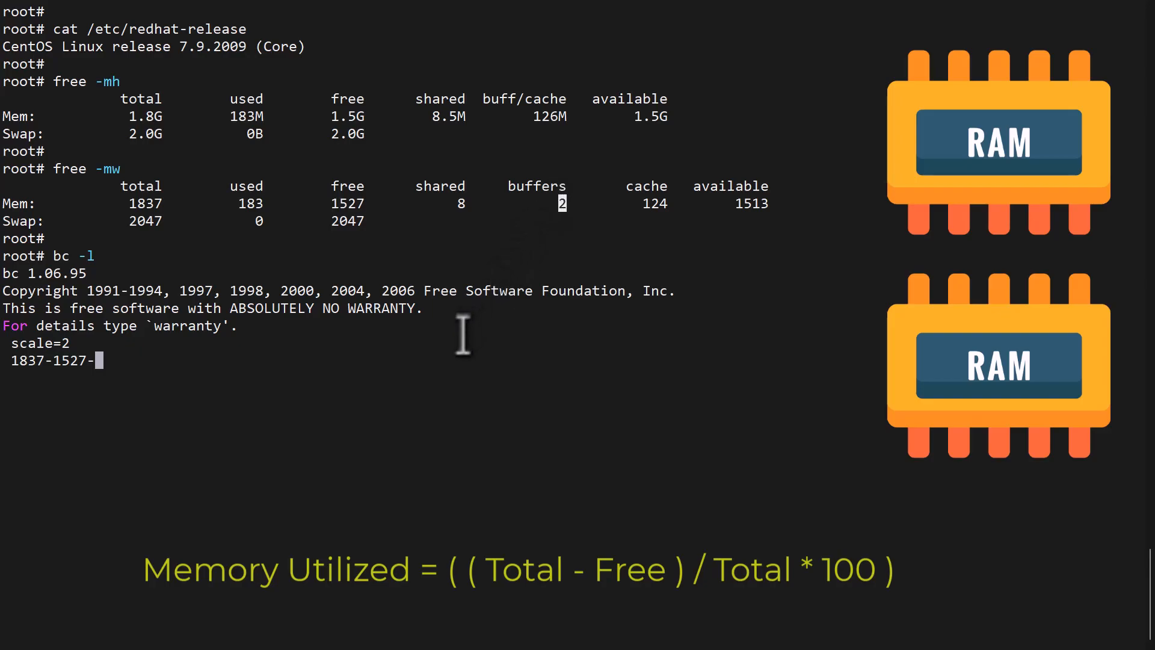
type("2-124")
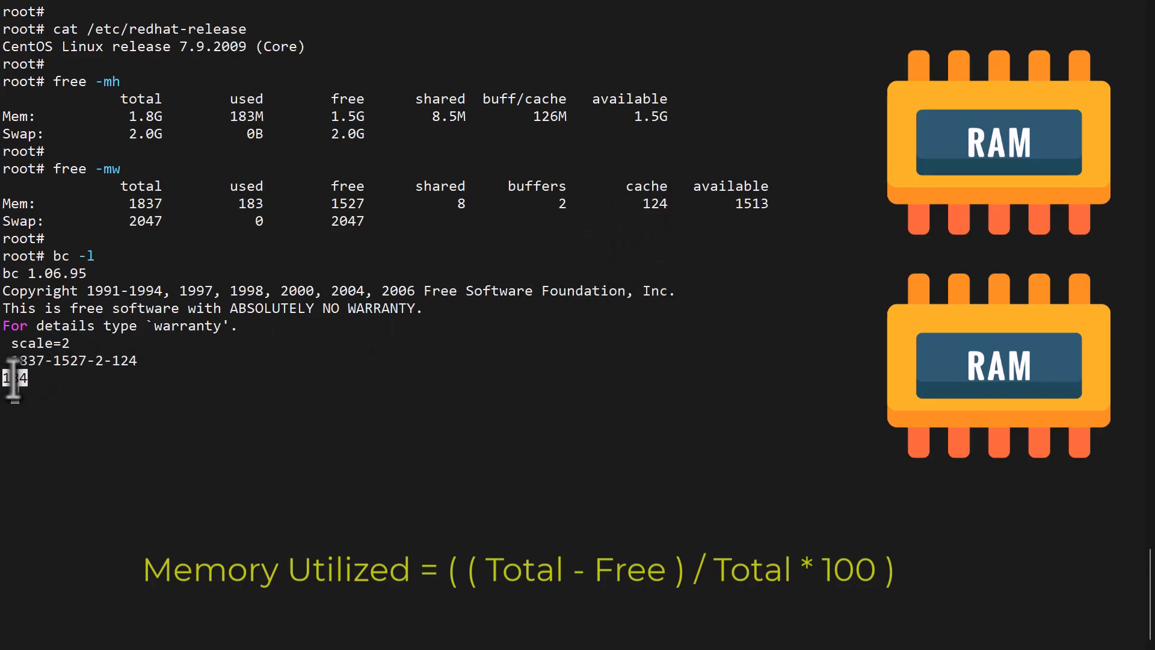
key("Return")
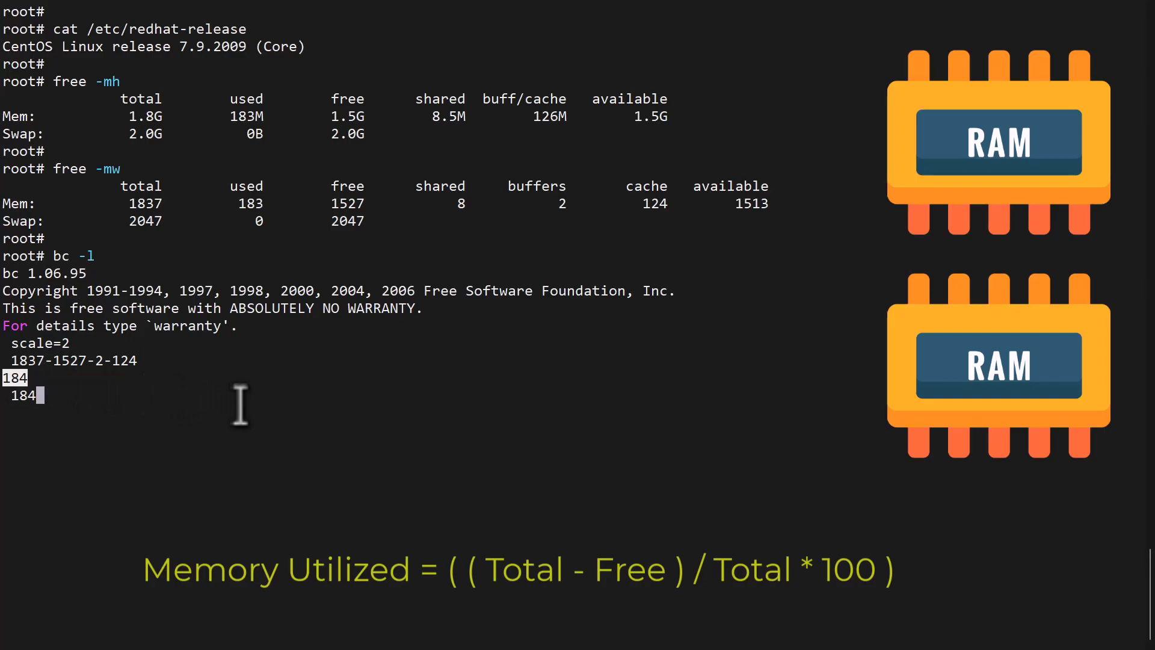
- Divide 184 by 1837 and convert the ratio to 10.00 percent
type("/")
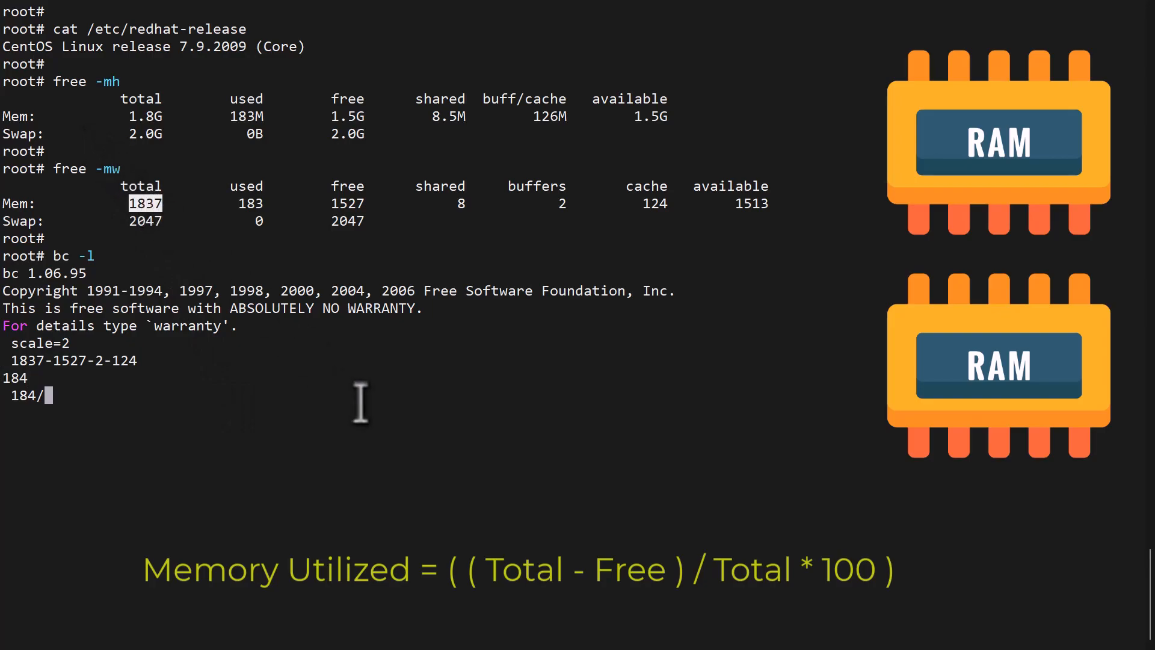
key("Return")
type(".10*1")
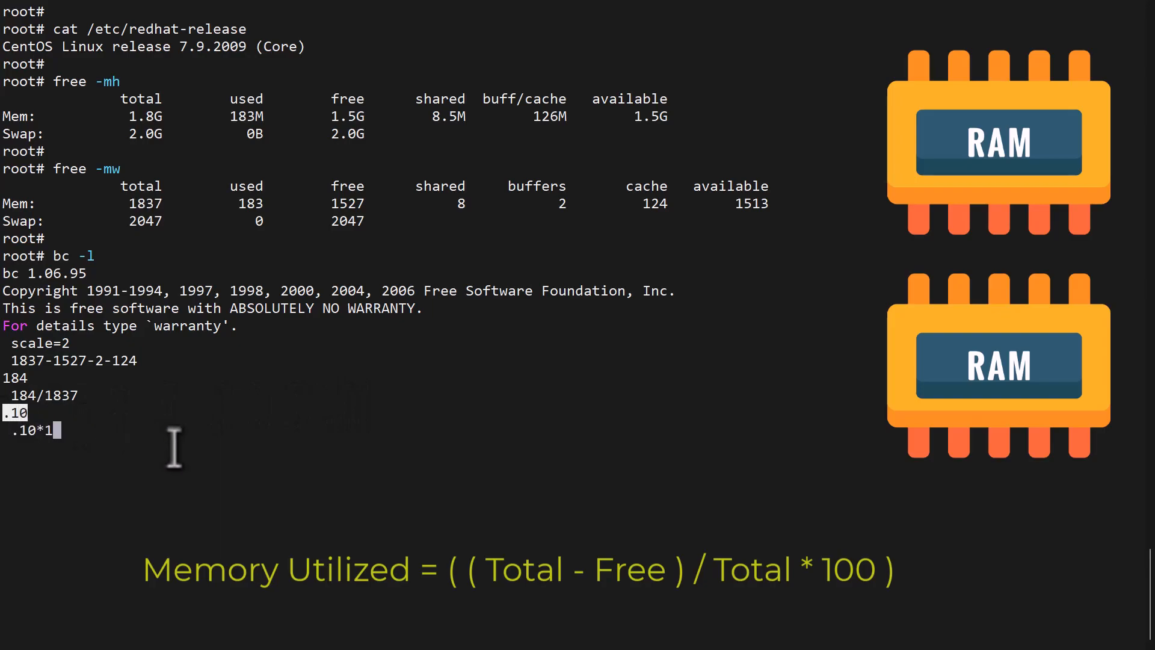
key("Return")
type("sar -r 1")
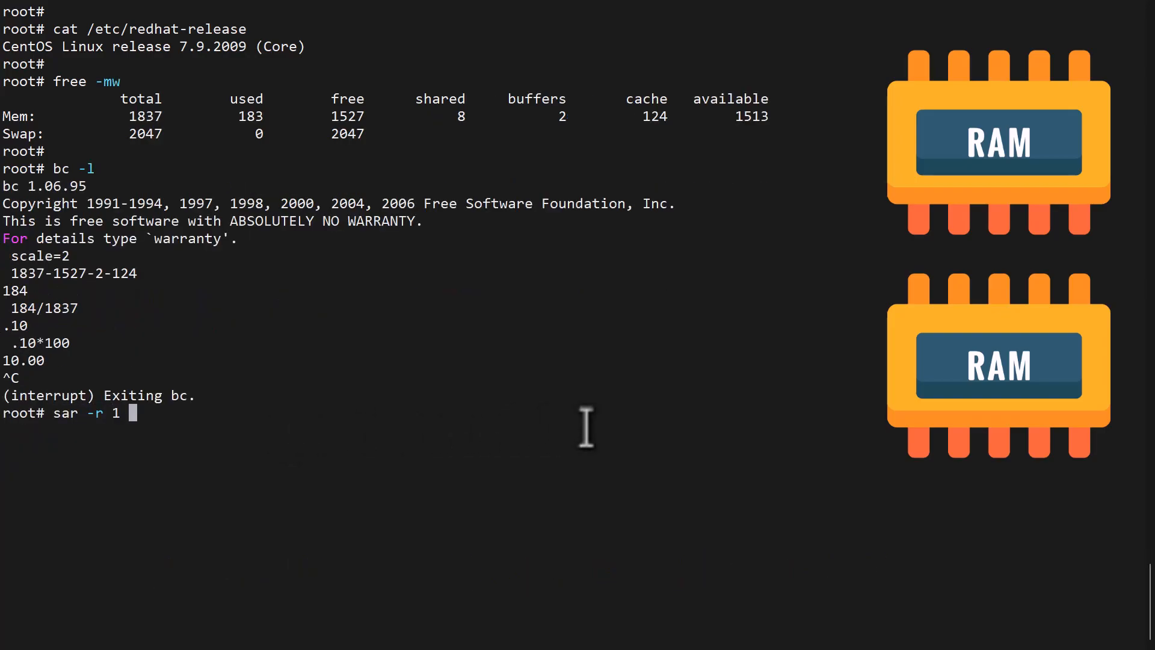
- Run sar -r 1 1 showing 317740 KB used and 16.88 %memused
key("Return")
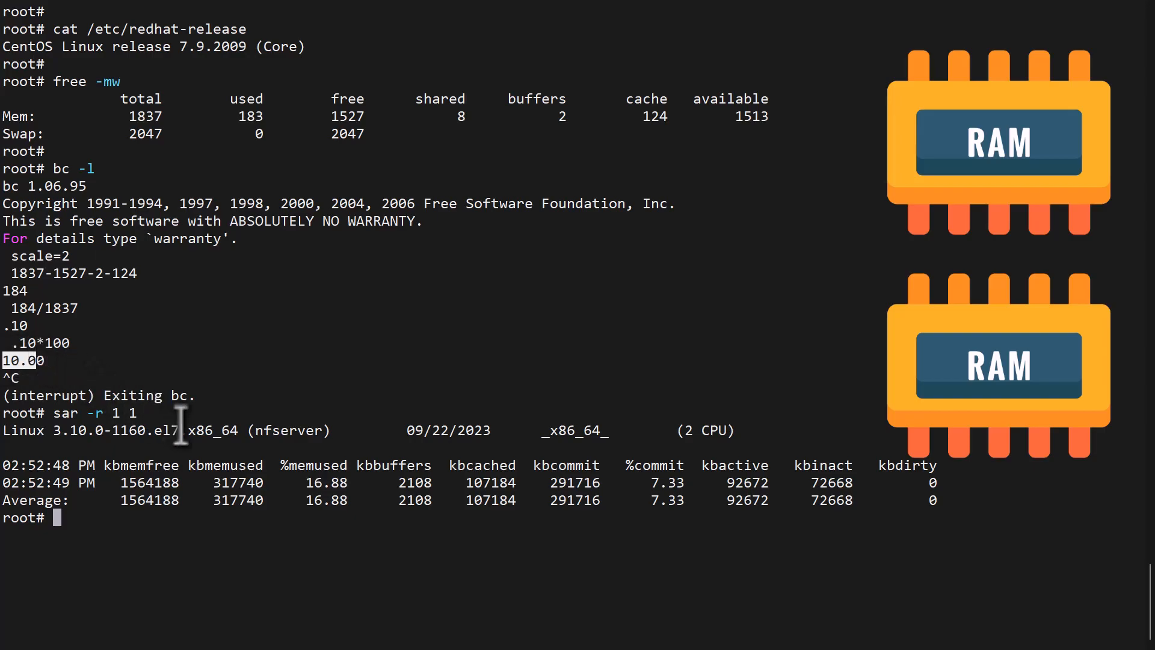
double_click(326, 483)
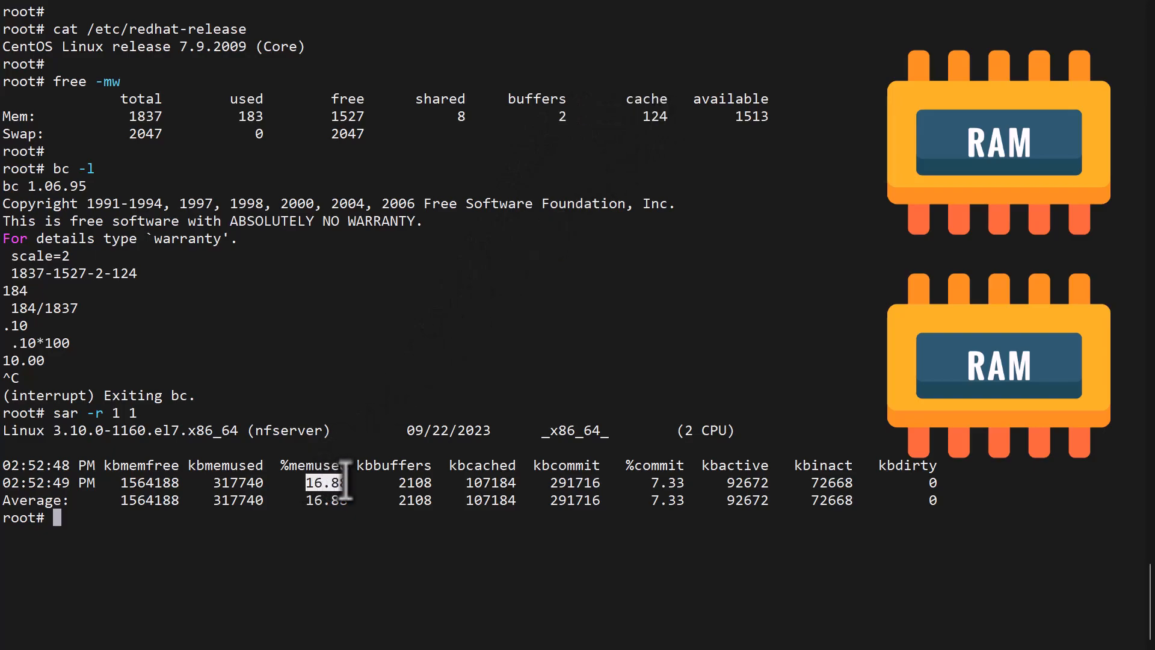
mouse_move(336, 431)
type("bc -l")
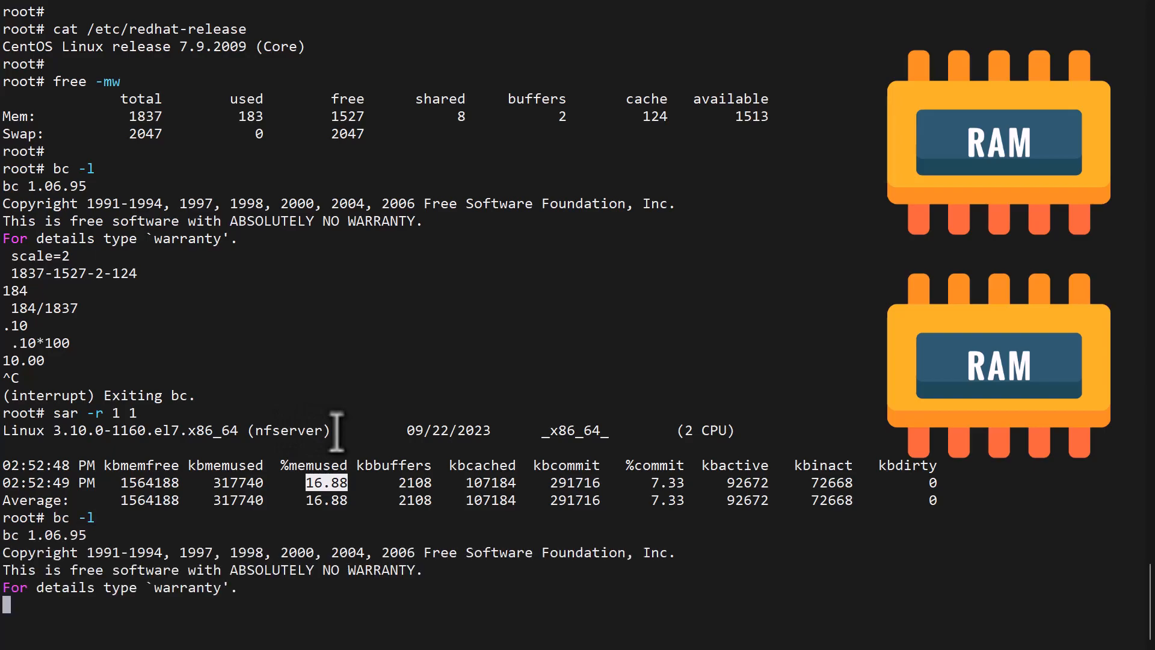
- In bc with scale=2, compute 1837-1527 = 310 and 310/1837 ≈ .16
type("scale=2")
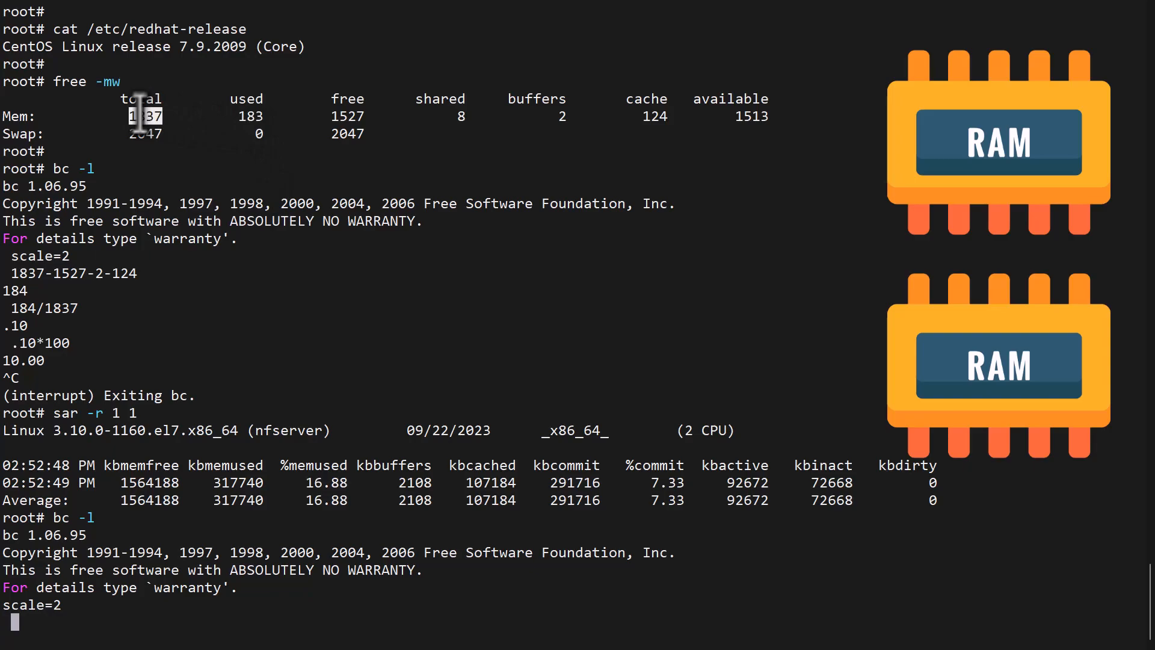
type("1837-1527")
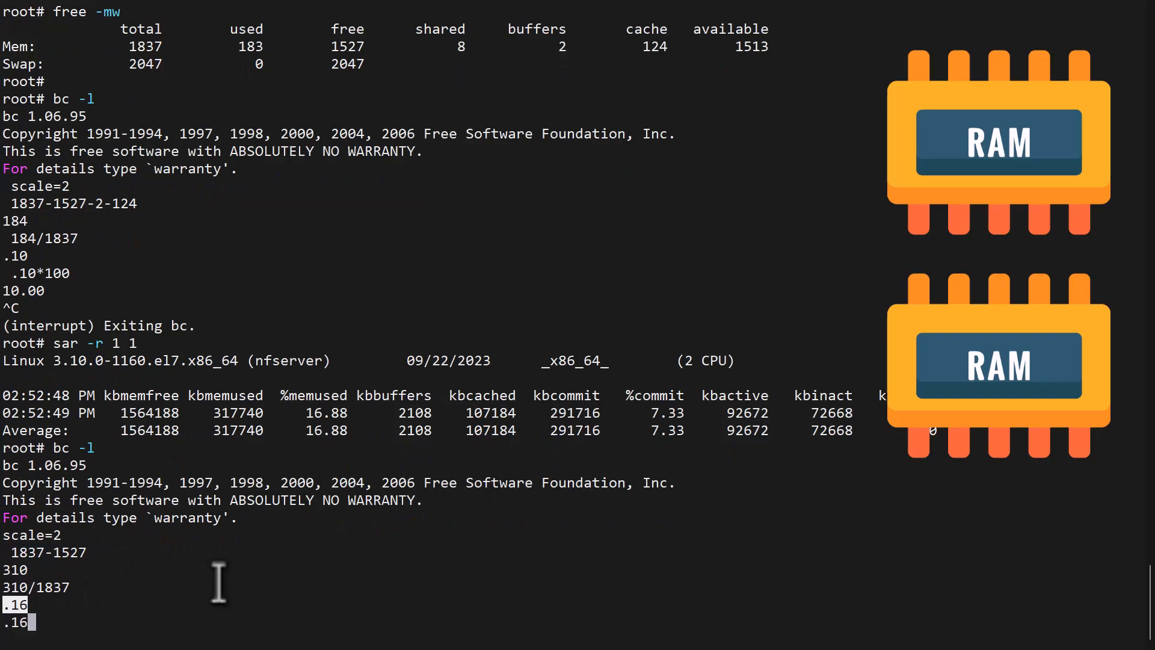
type("*100")
type("cat mem_usage.sh")
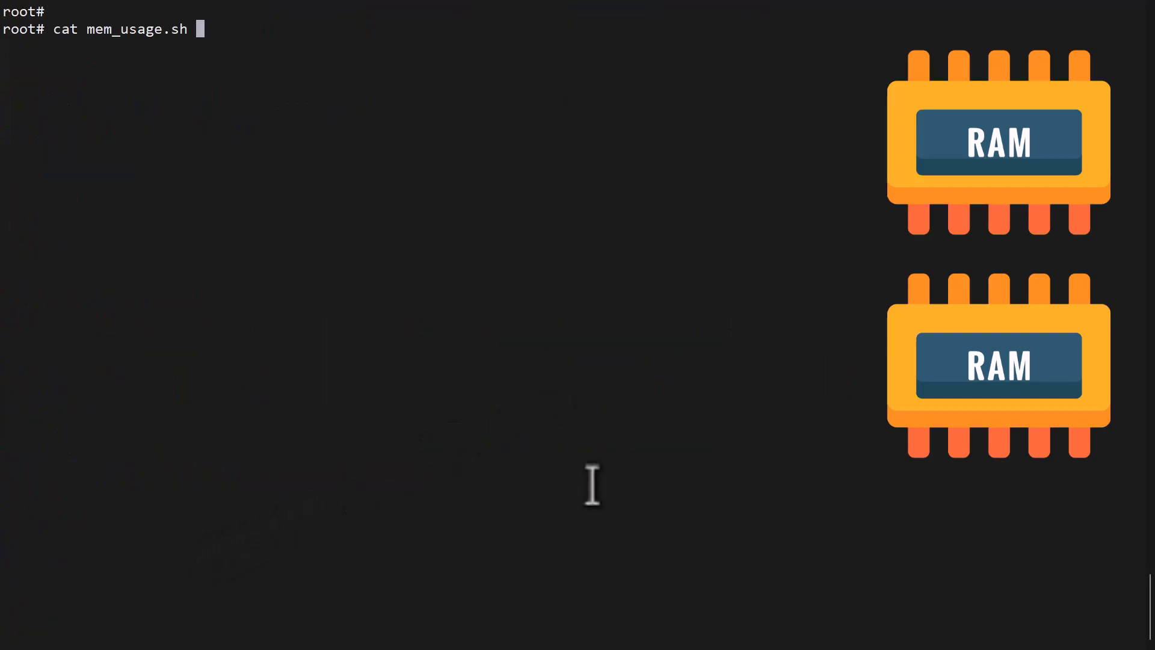
- Display mem_usage.sh, then run it to print 1837 MB total, 185 MB used, 10.00%
key("Return")
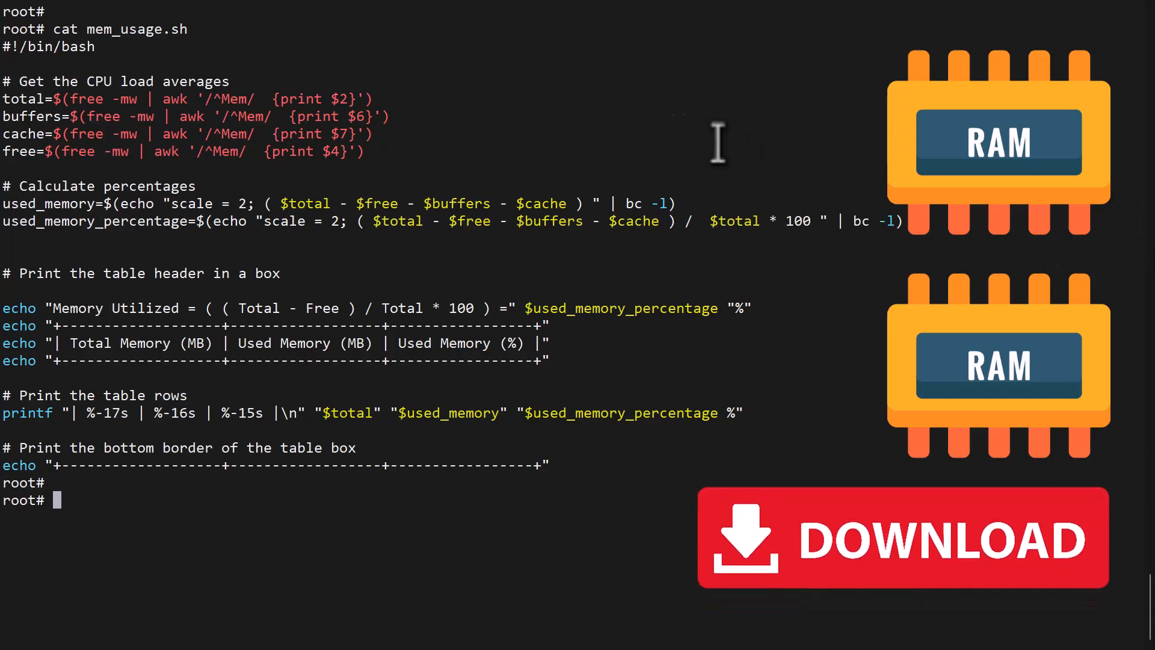
type("sh")
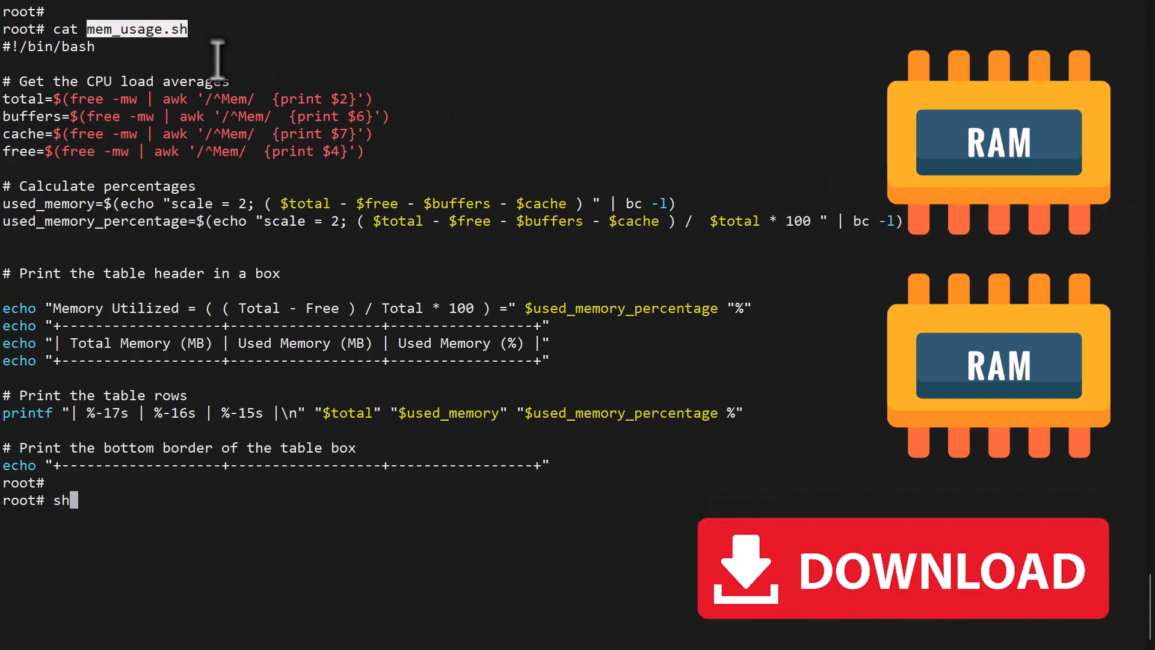
type("mem_usage.sh")
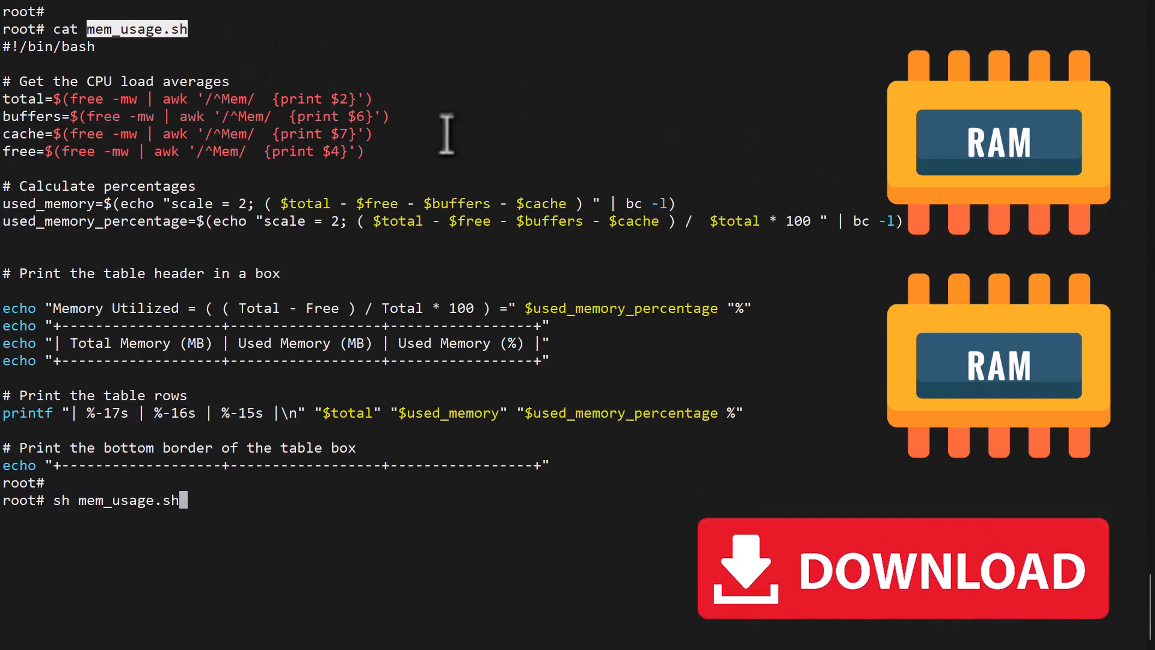
key("Return")
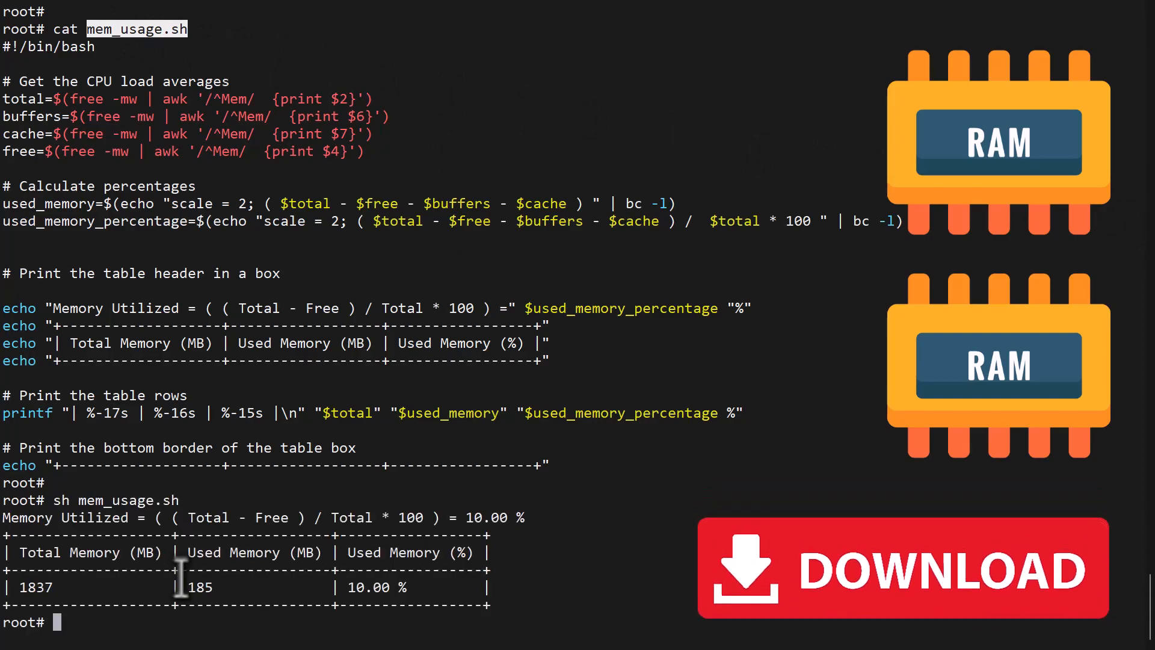
double_click(201, 587)
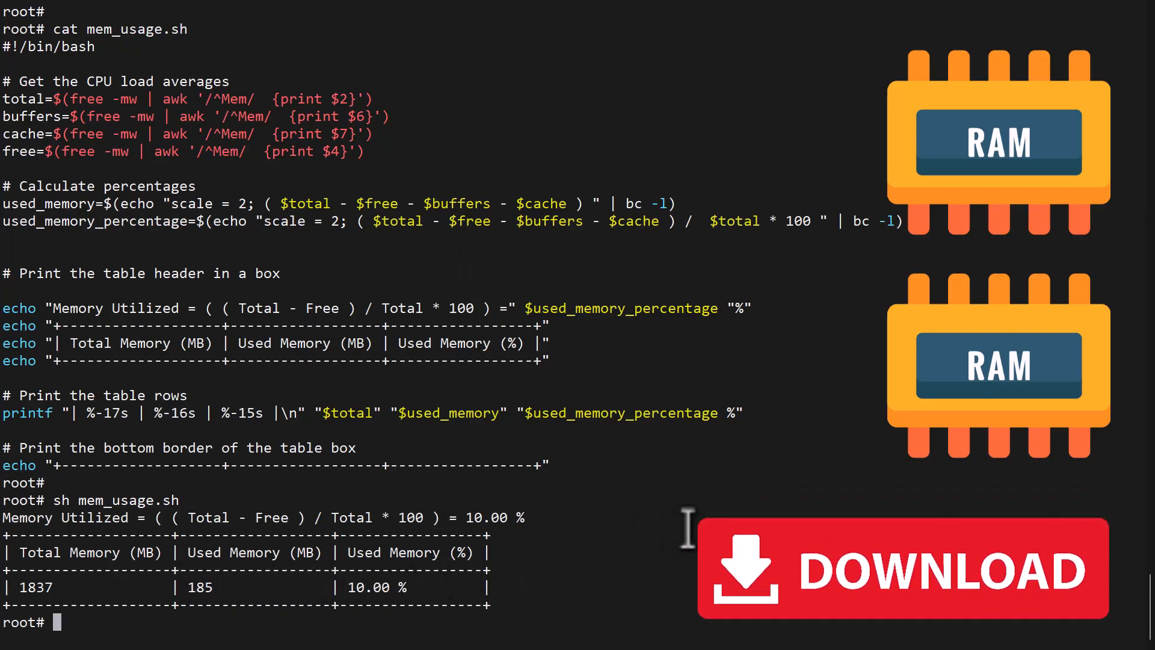
mouse_move(619, 549)
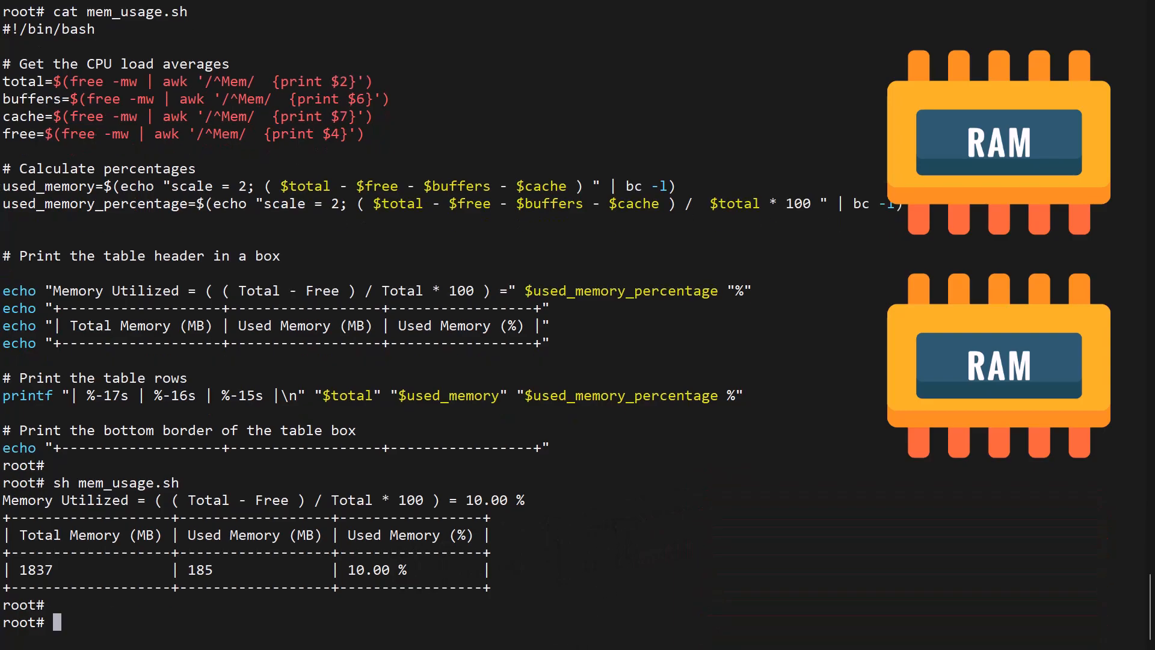
mouse_move(637, 597)
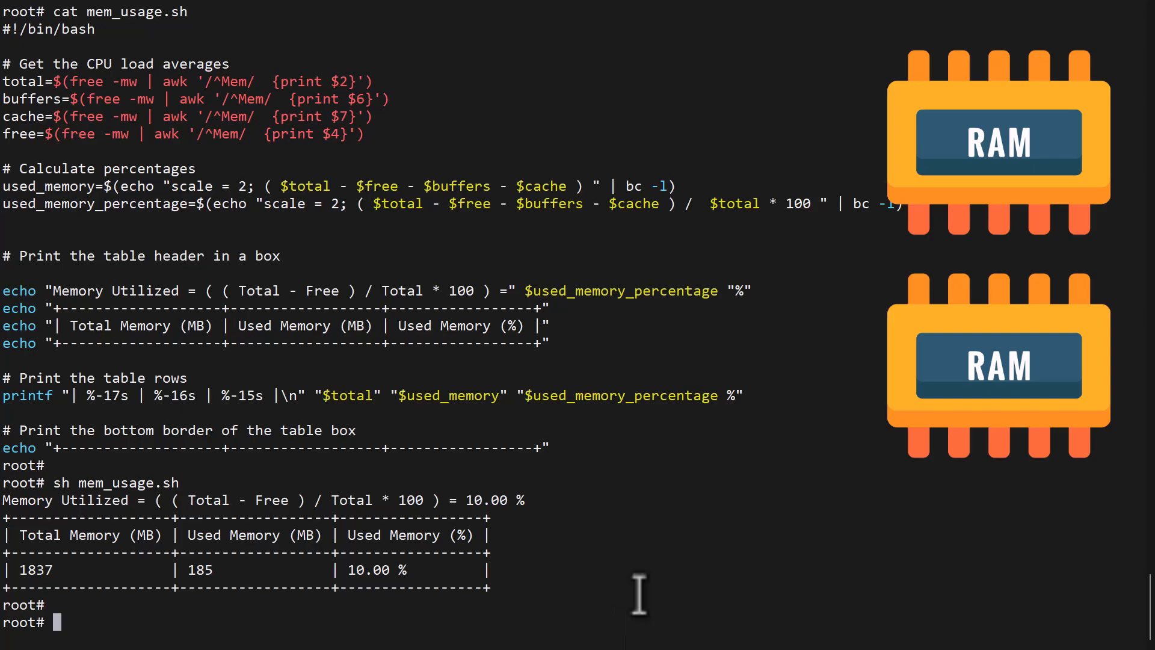
- Run ps -eo user,pid,pmem,comm --sort=-pmem | head, listing tuned first at 1.0%
type("ps -eo")
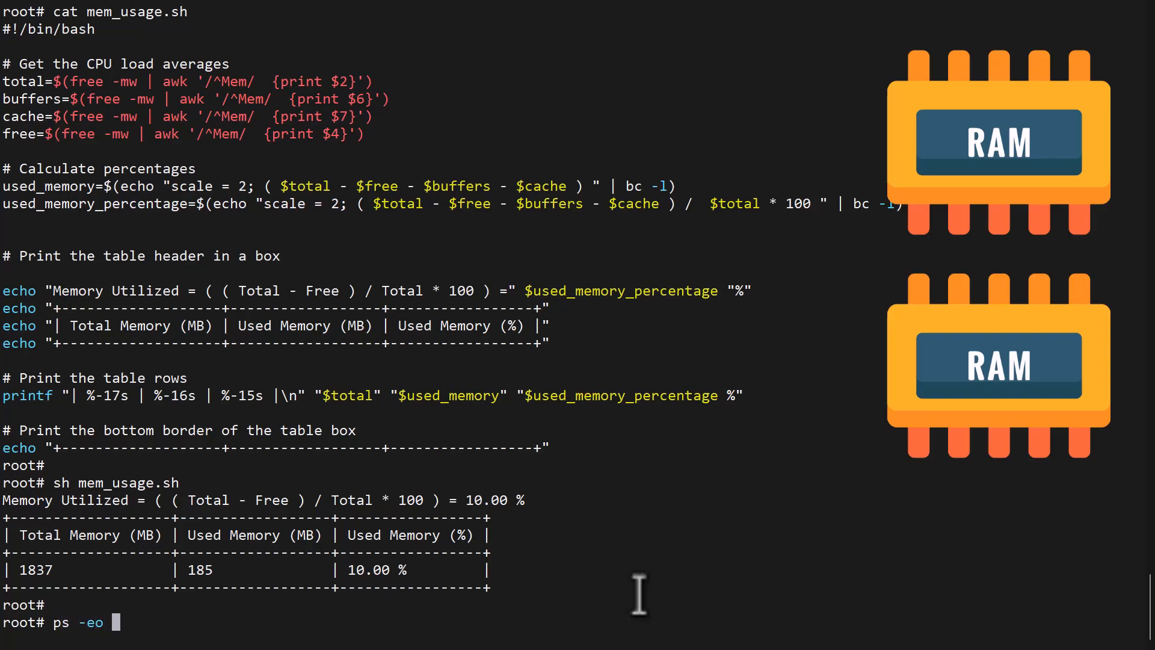
type("user")
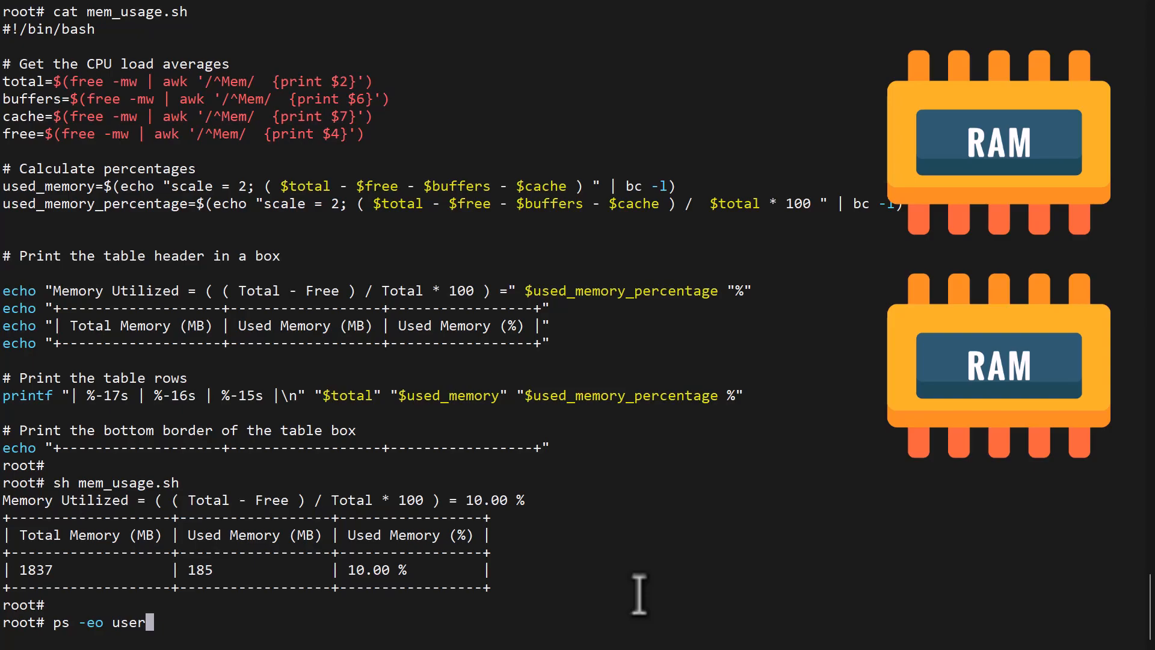
type(",pid")
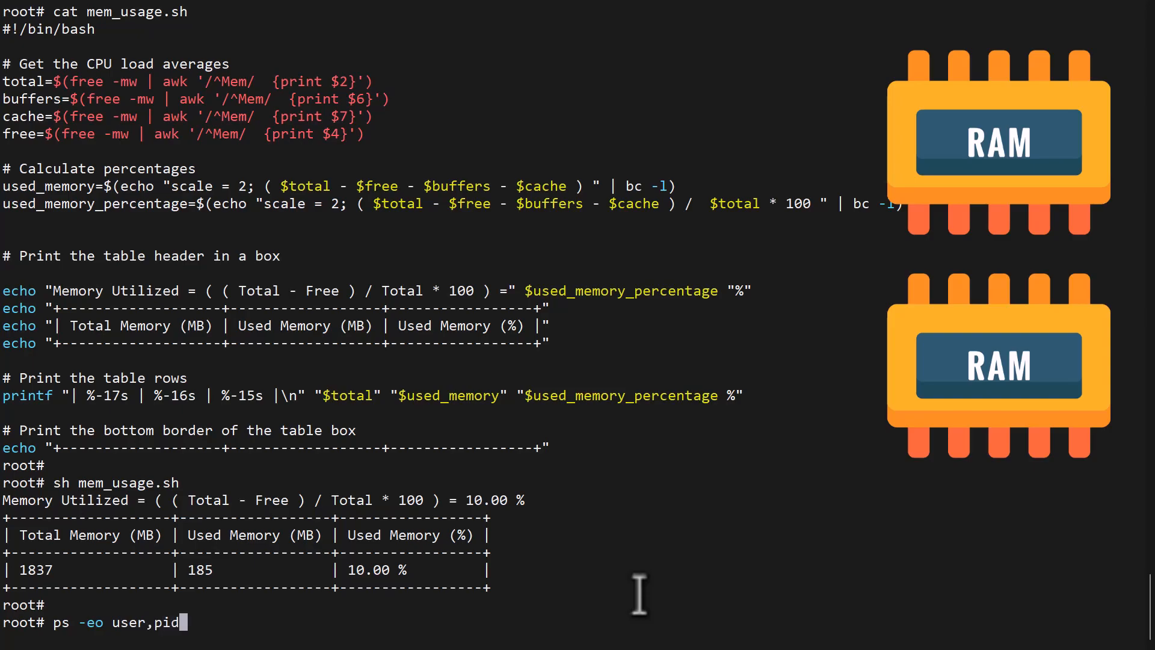
type(",pmem")
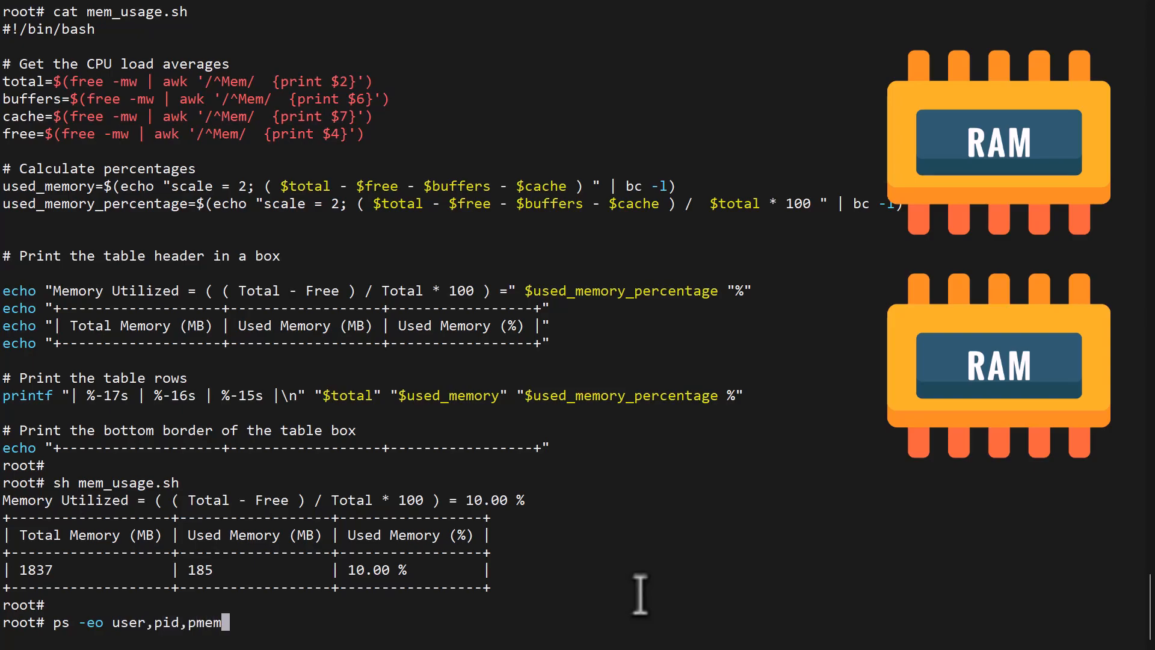
type("c")
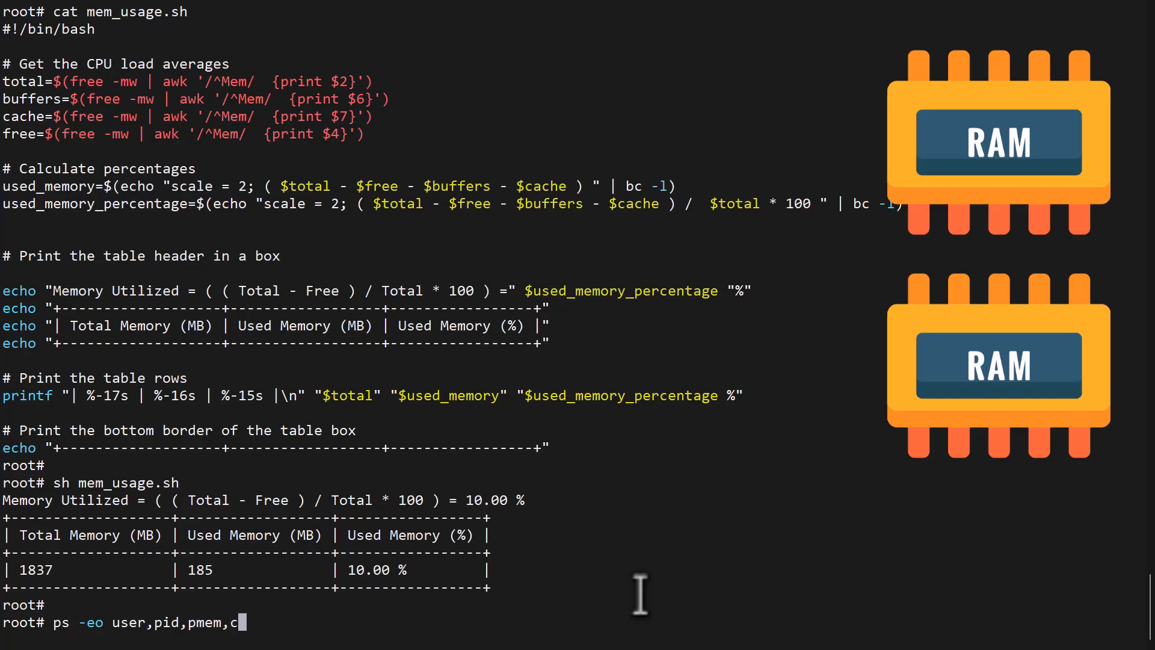
type("omm")
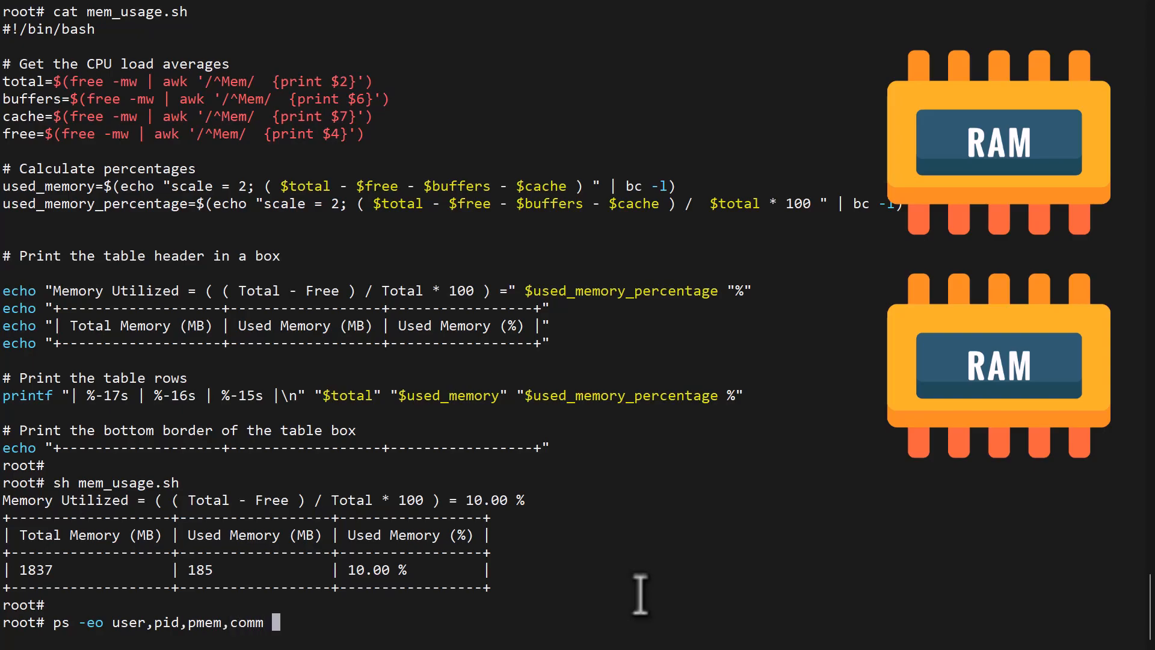
type("--sort=")
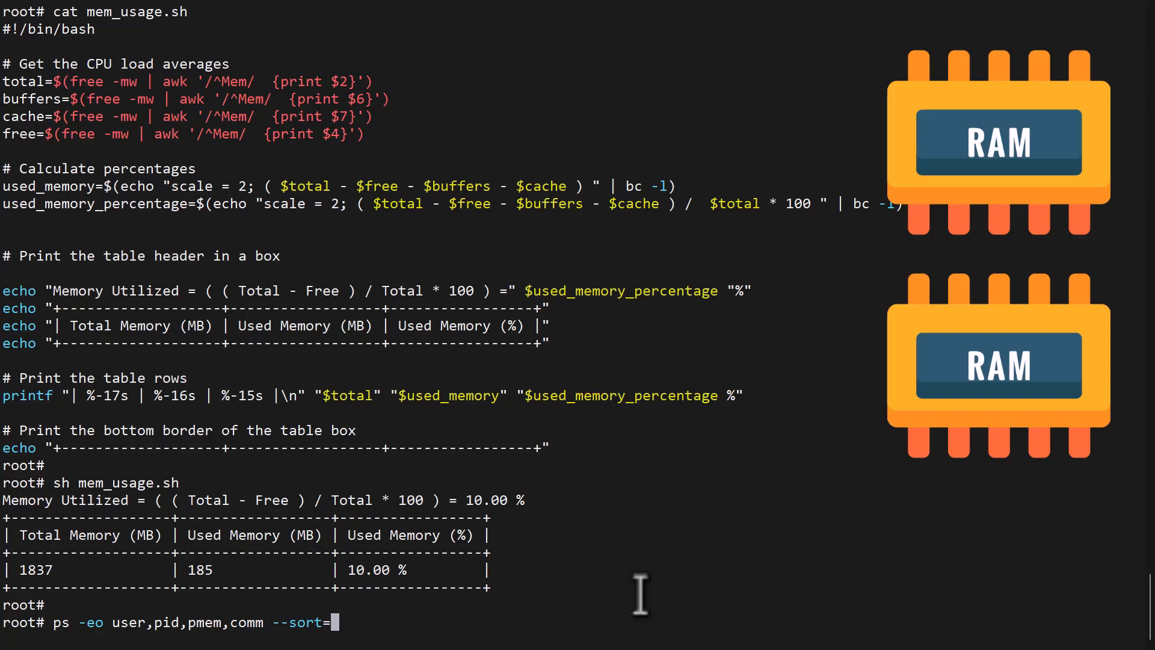
type("-pmem")
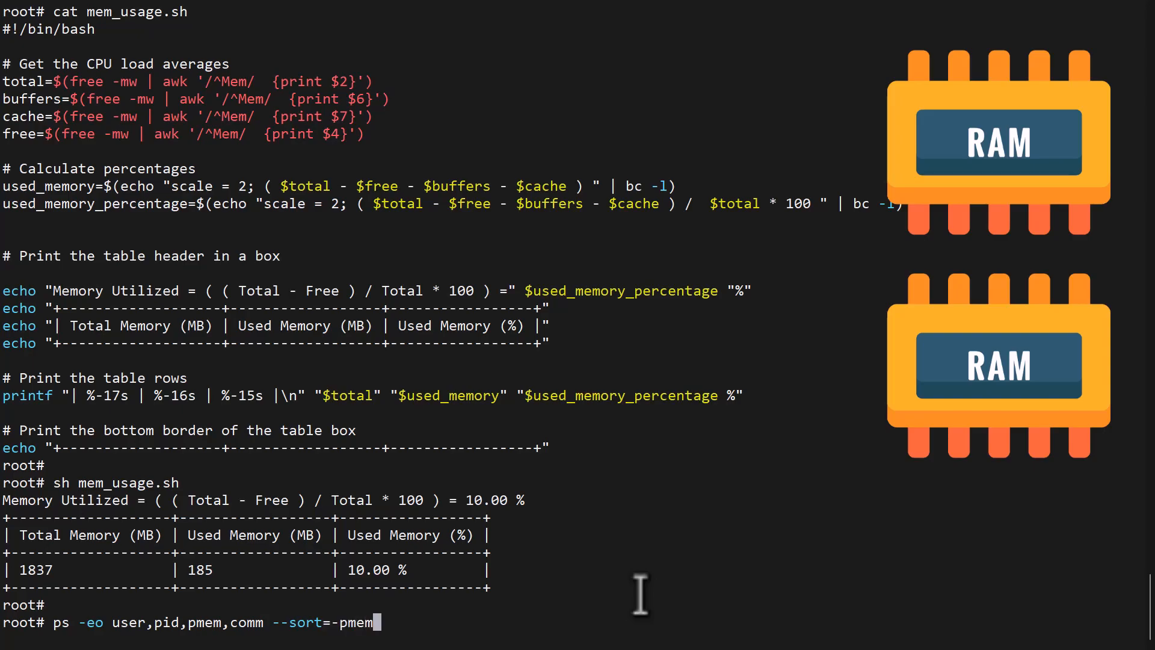
type("| he")
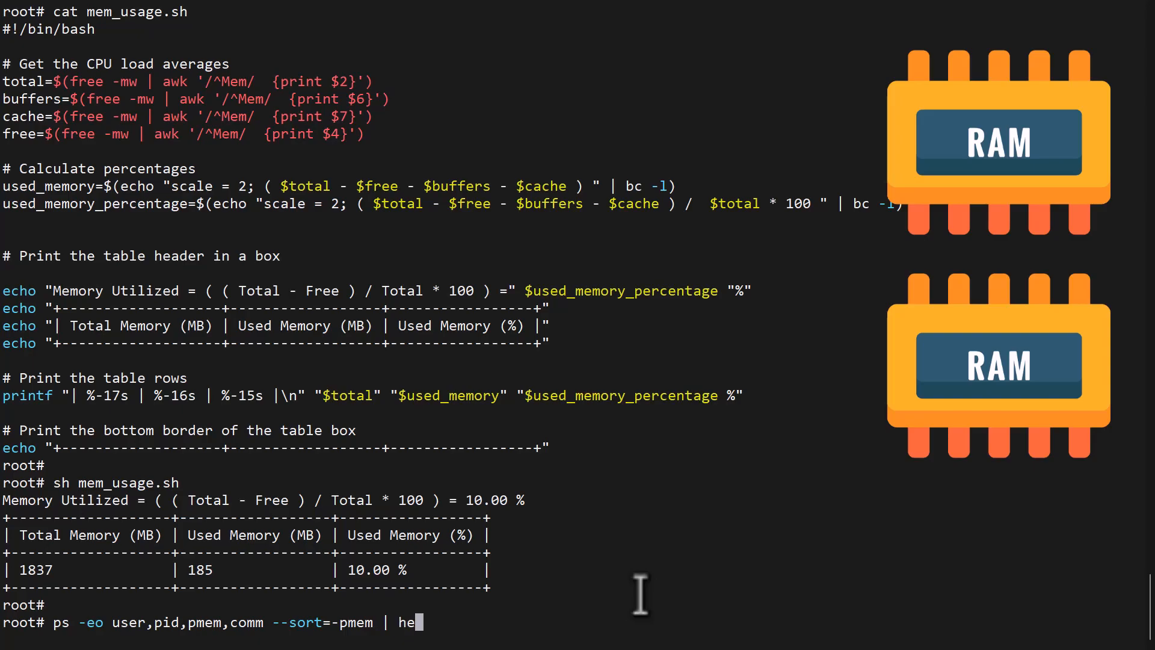
key("Return")
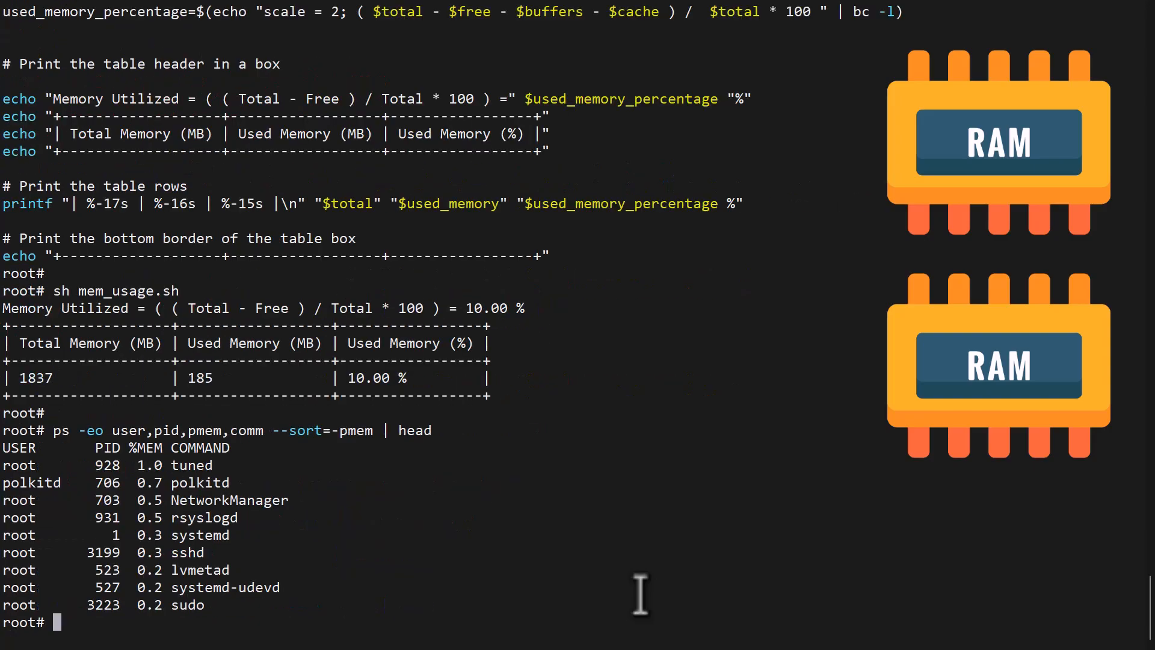
mouse_move(40, 453)
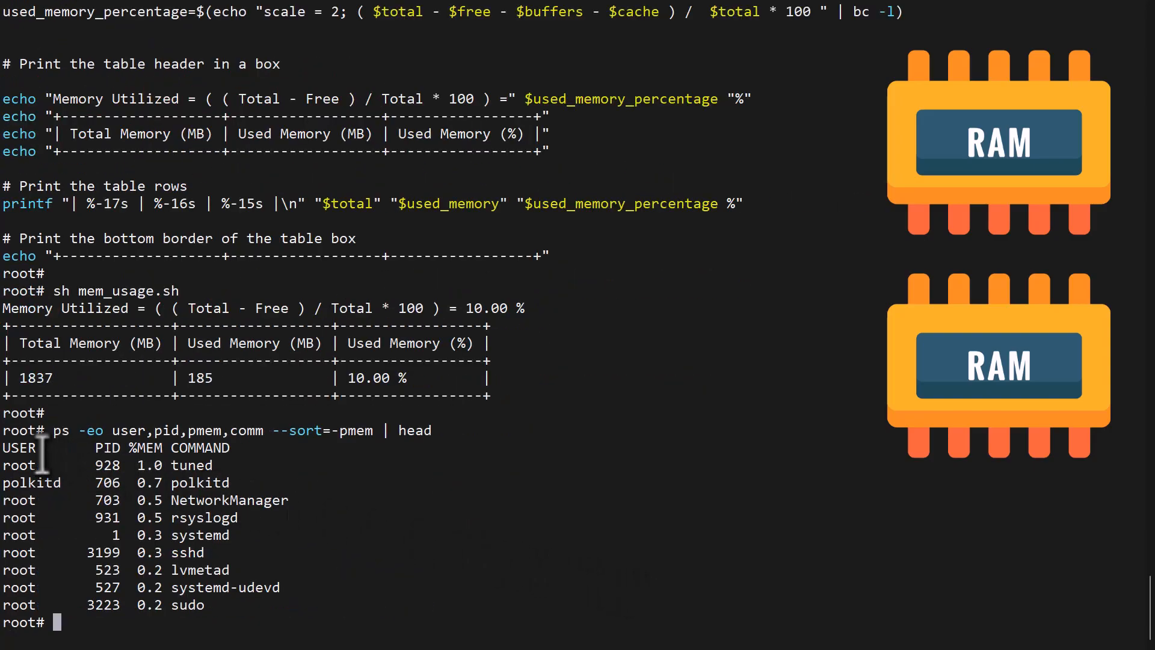